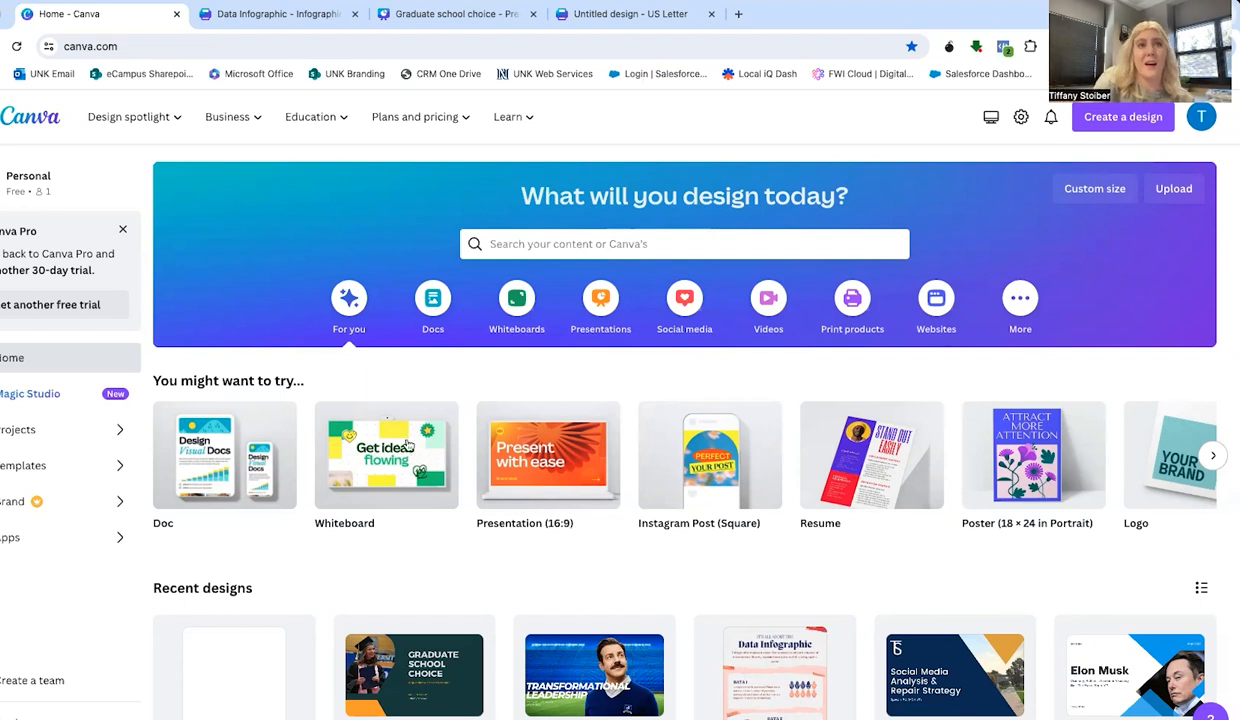
{"action": "mouse_move", "coordinate": [710, 456]}
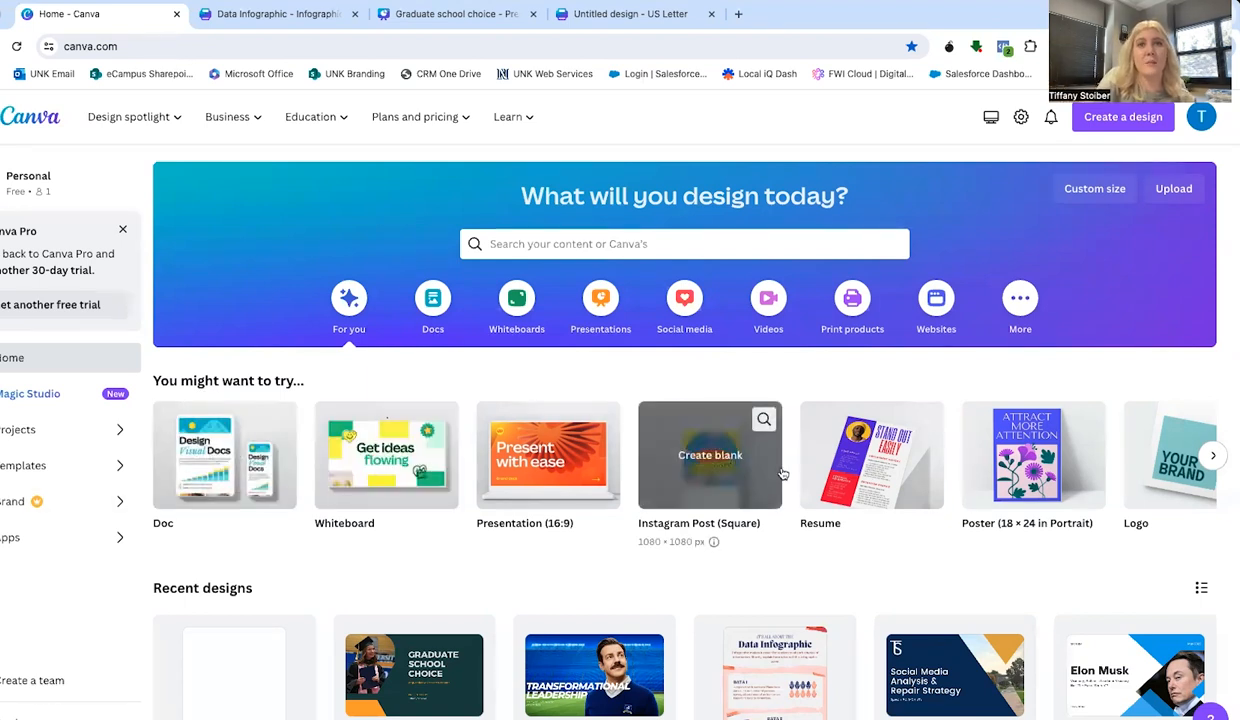
Browse the design suggestions, then switch to the Data Infographic design and scroll through it
{"action": "left_click", "coordinate": [1212, 456]}
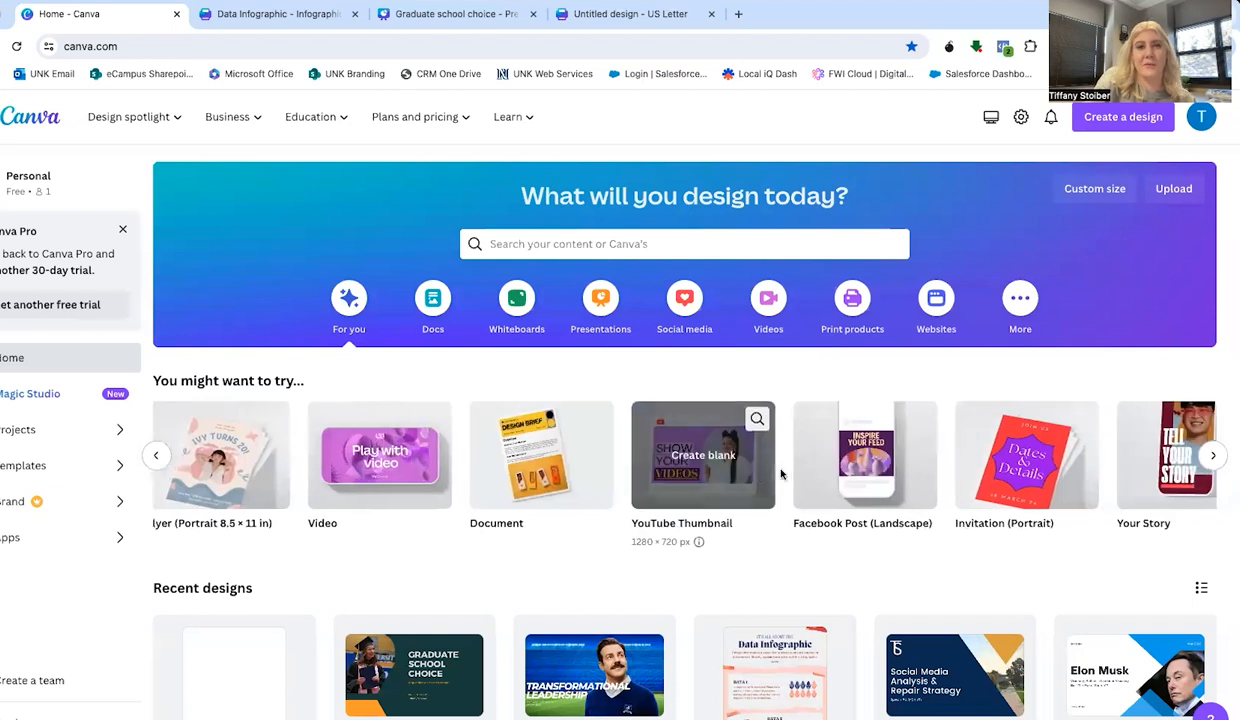
{"action": "left_click", "coordinate": [1212, 456]}
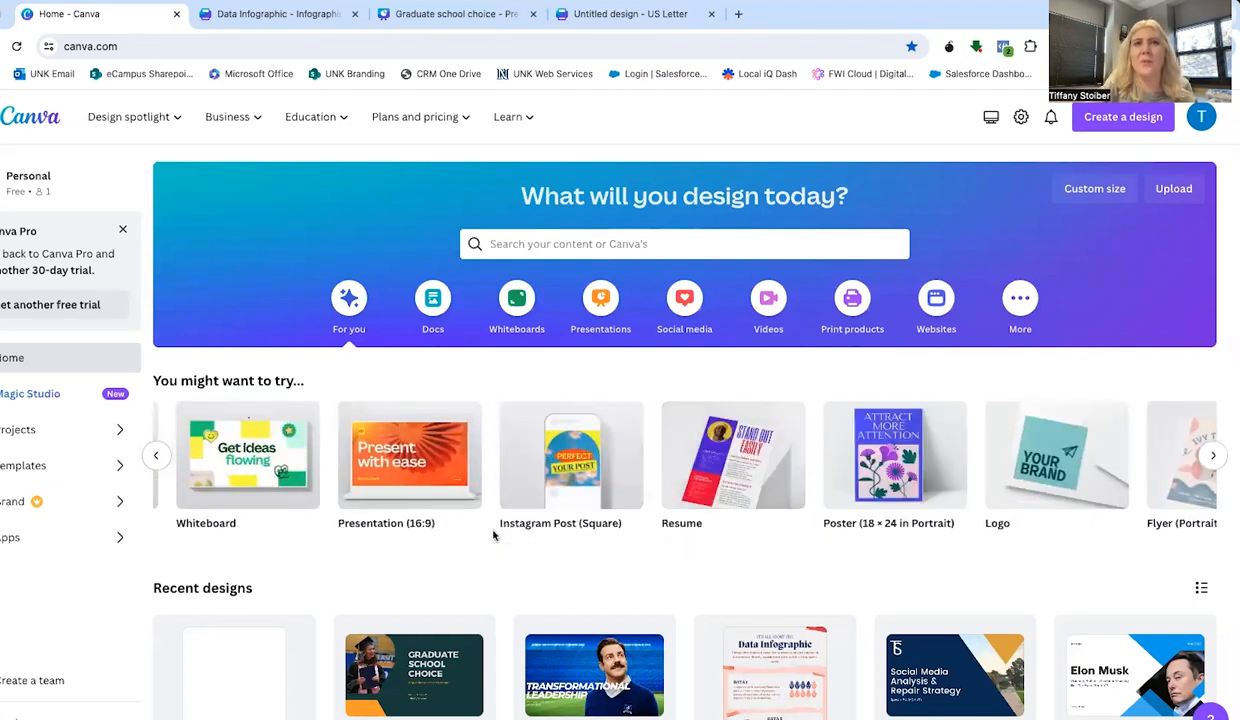
{"action": "mouse_move", "coordinate": [584, 456]}
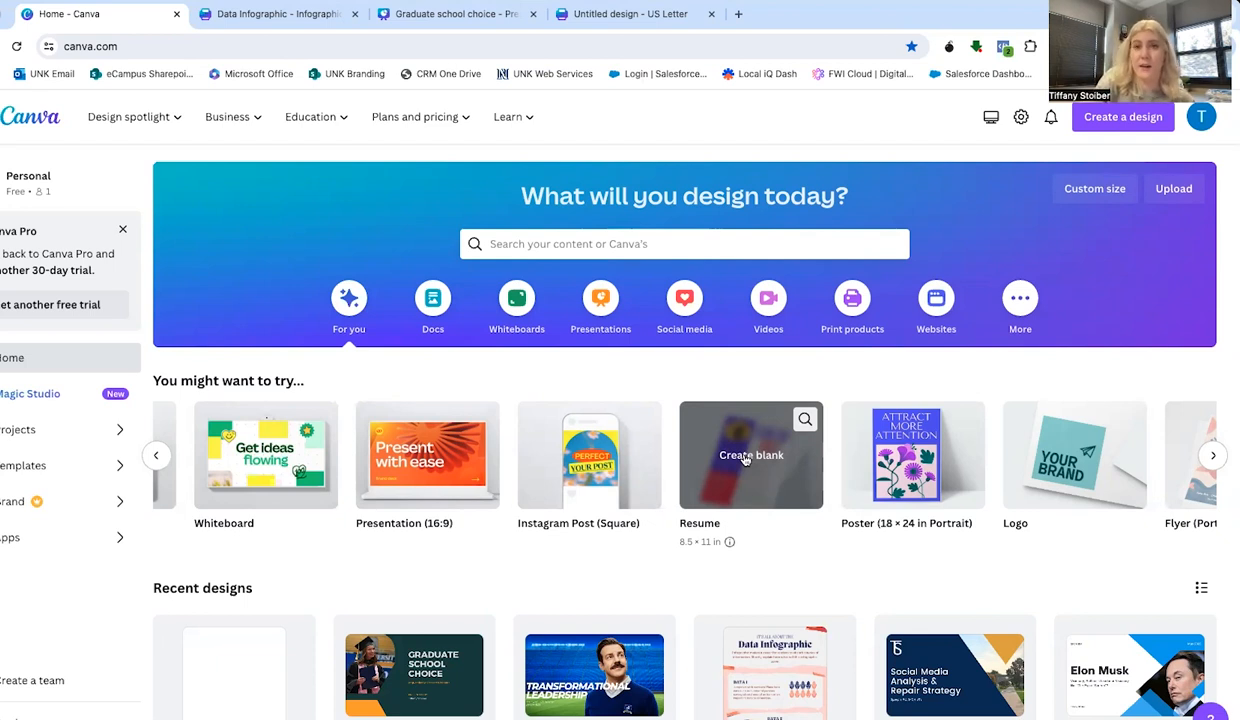
{"action": "left_click", "coordinate": [276, 14]}
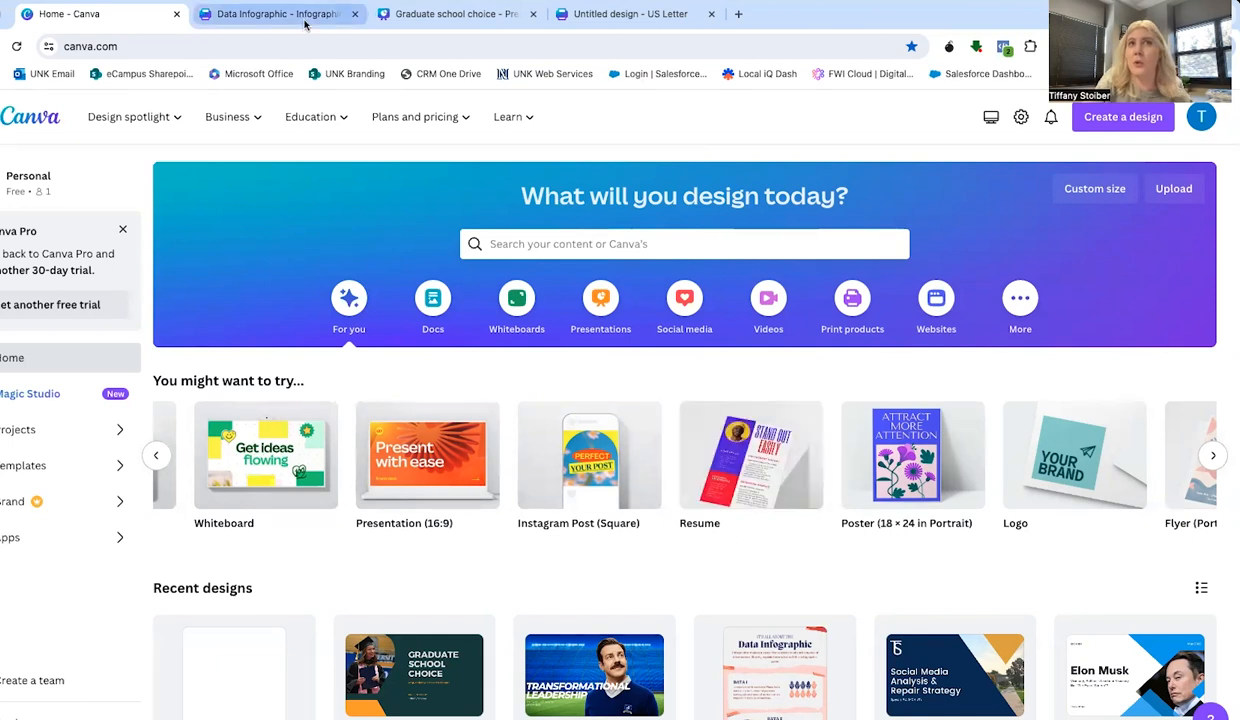
{"action": "left_click", "coordinate": [276, 14]}
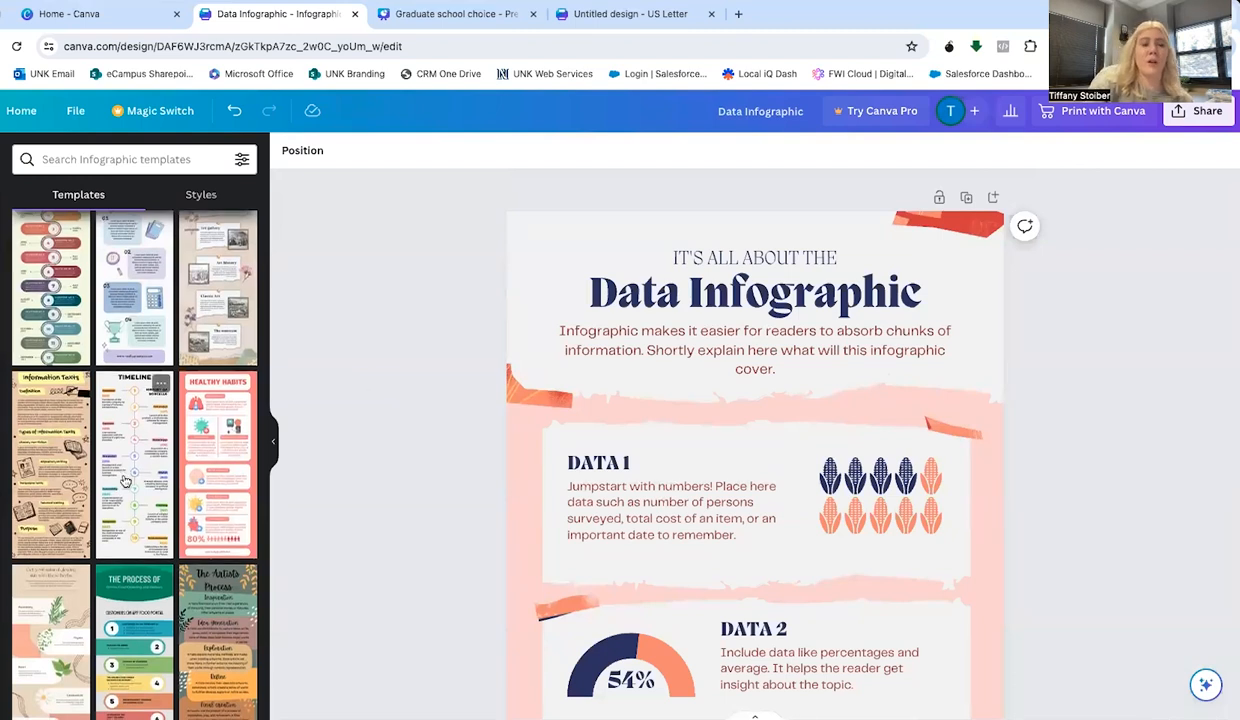
{"action": "scroll", "scroll_direction": "down", "scroll_amount": 3}
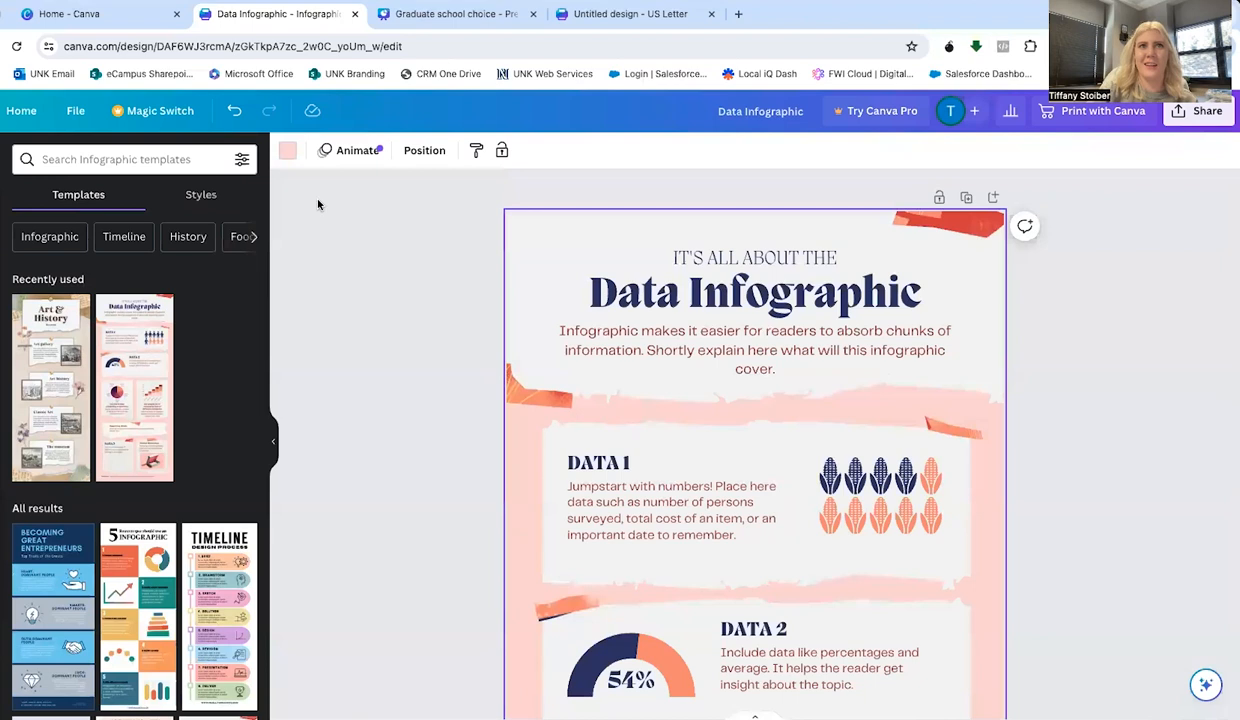
Select the infographic title text and then the pictogram in the DATA 1 section
{"action": "left_click", "coordinate": [288, 150]}
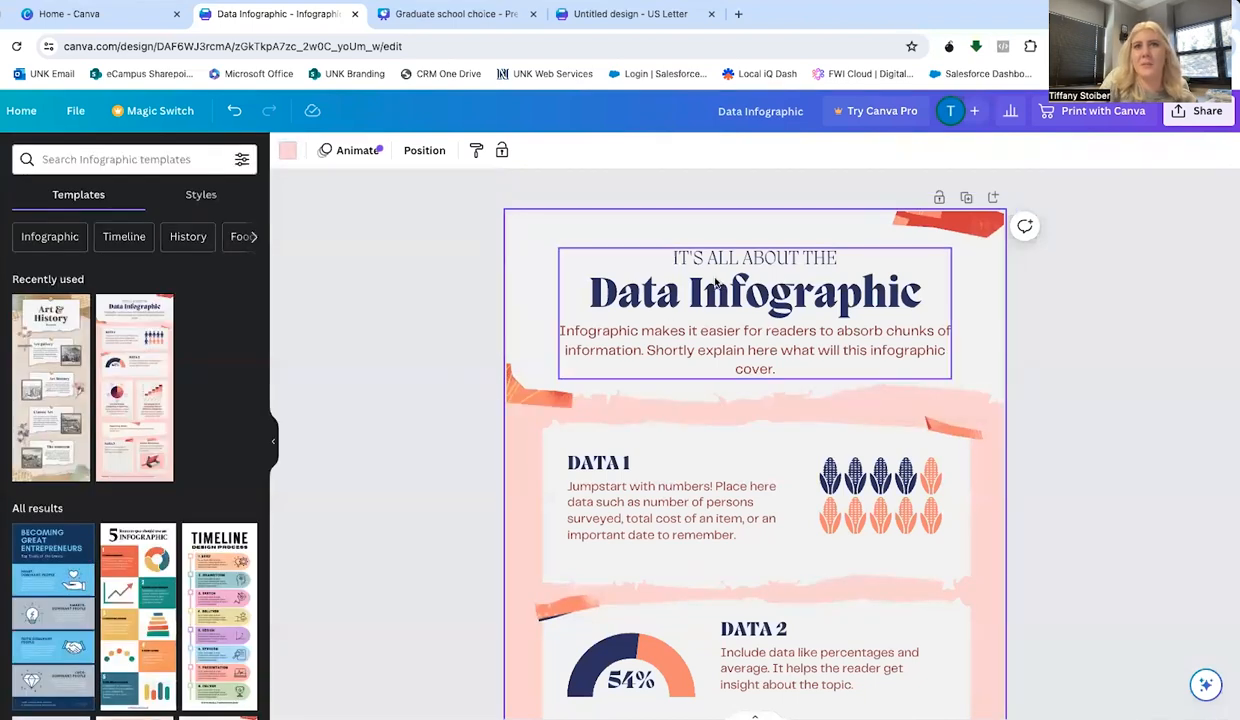
{"action": "left_click", "coordinate": [756, 290]}
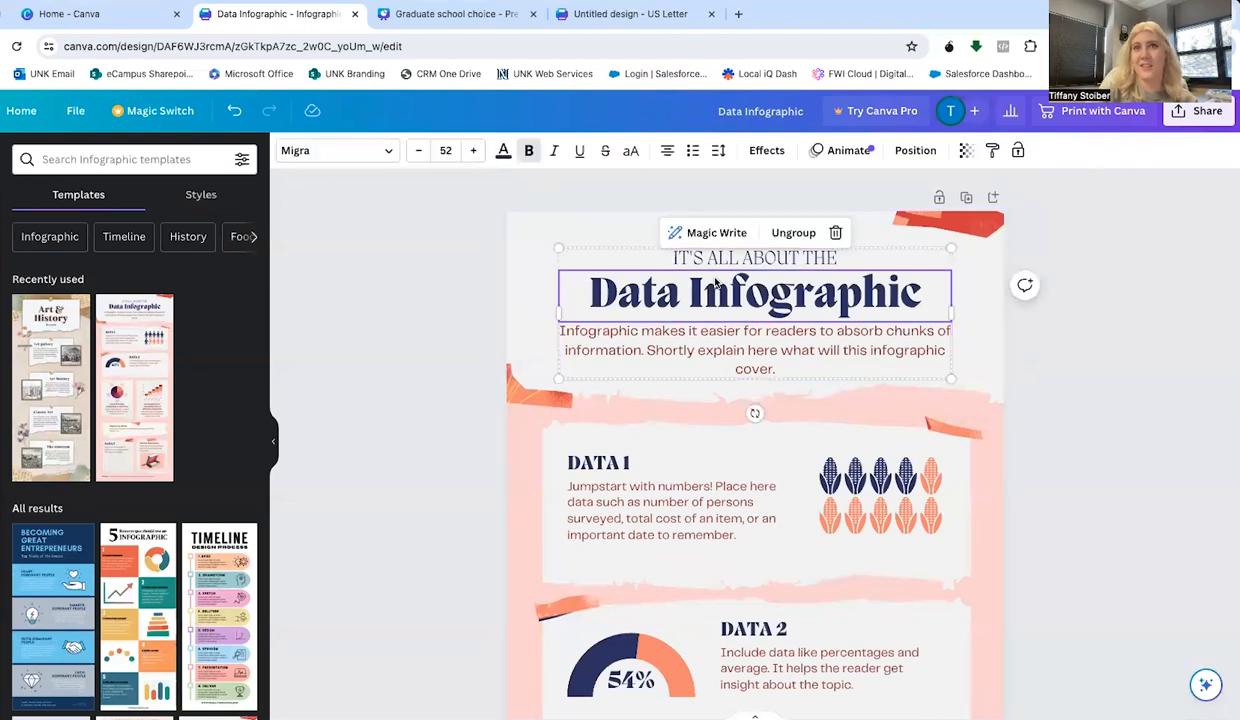
{"action": "double_click", "coordinate": [808, 292]}
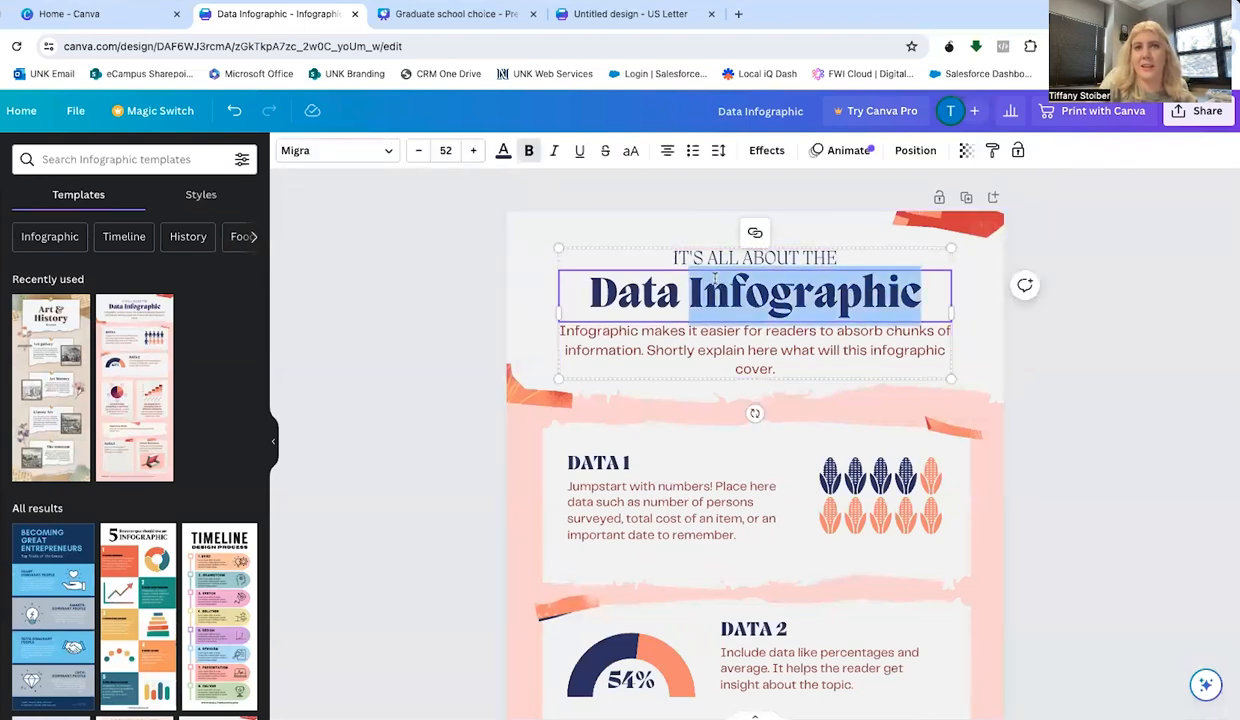
{"action": "left_click", "coordinate": [754, 350]}
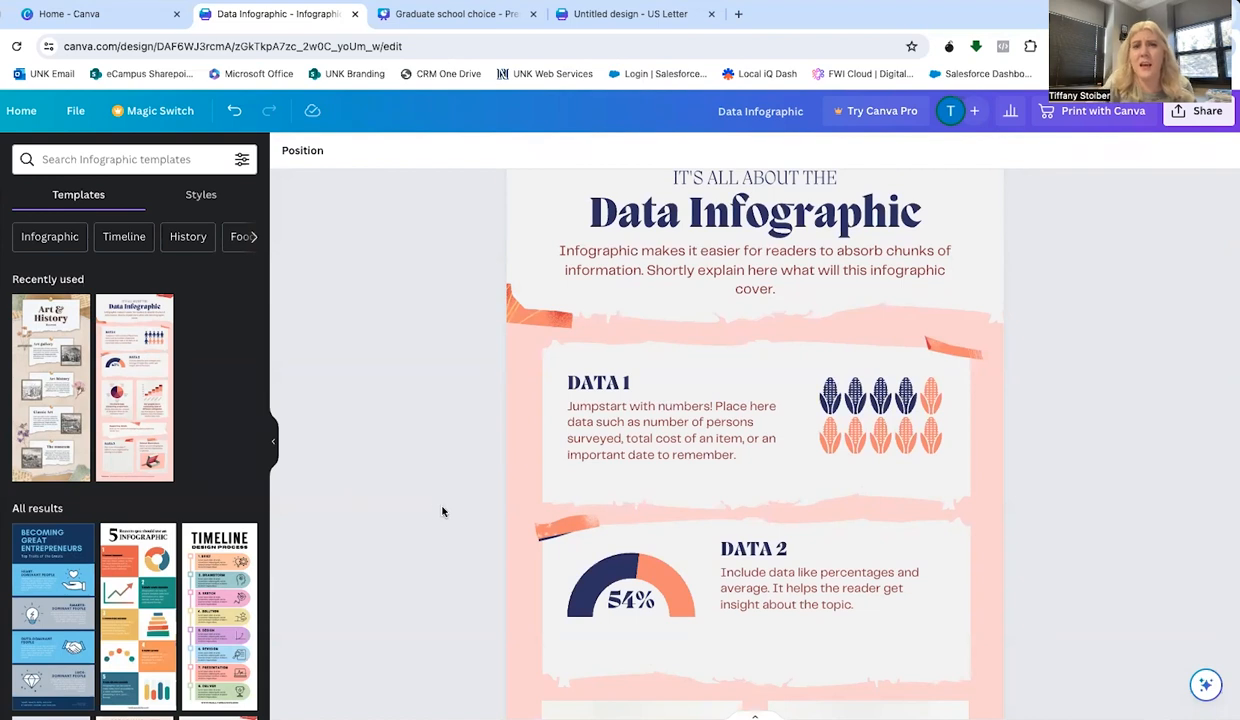
{"action": "left_click", "coordinate": [880, 414]}
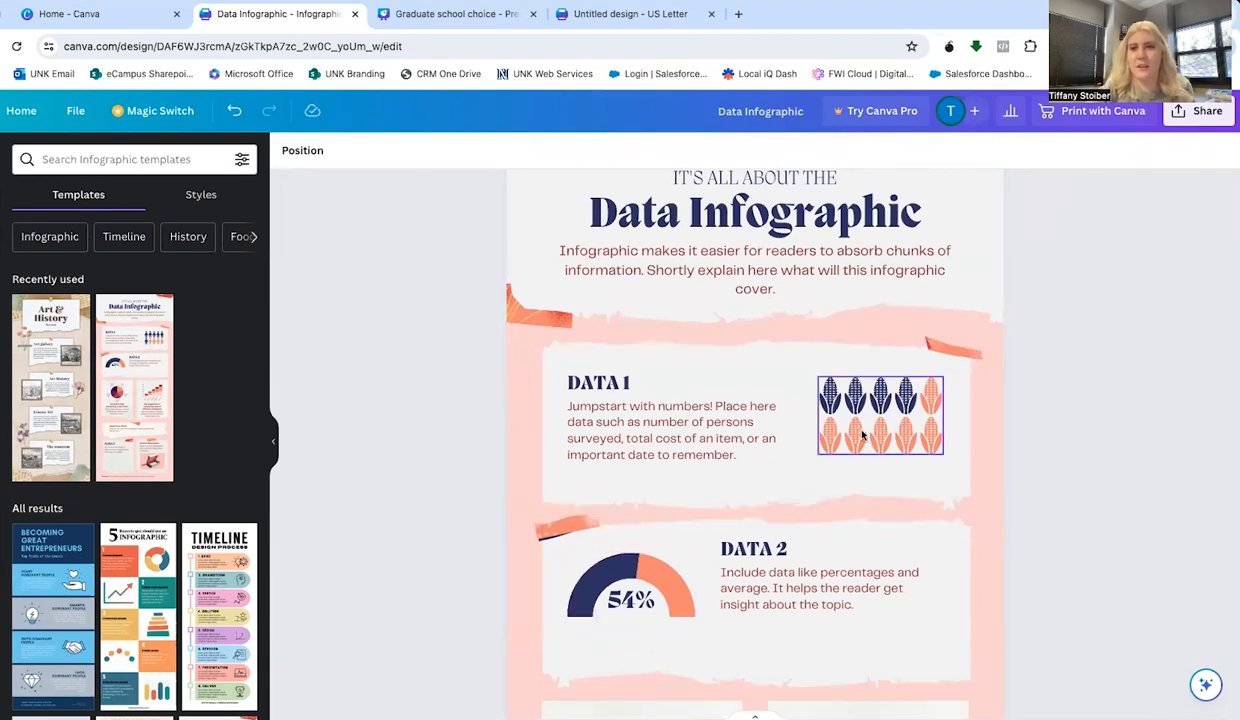
Change the DATA 1 pictogram to person icons with six of ten filled
{"action": "left_click", "coordinate": [880, 414]}
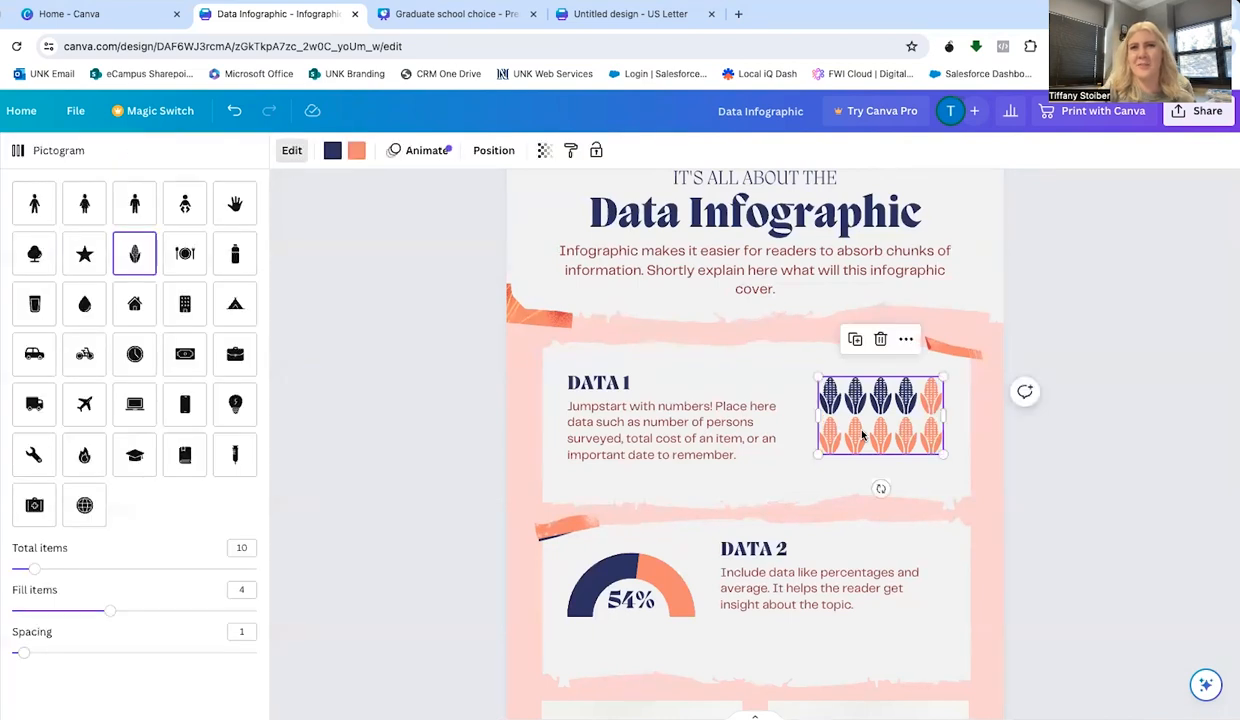
{"action": "left_click", "coordinate": [676, 430]}
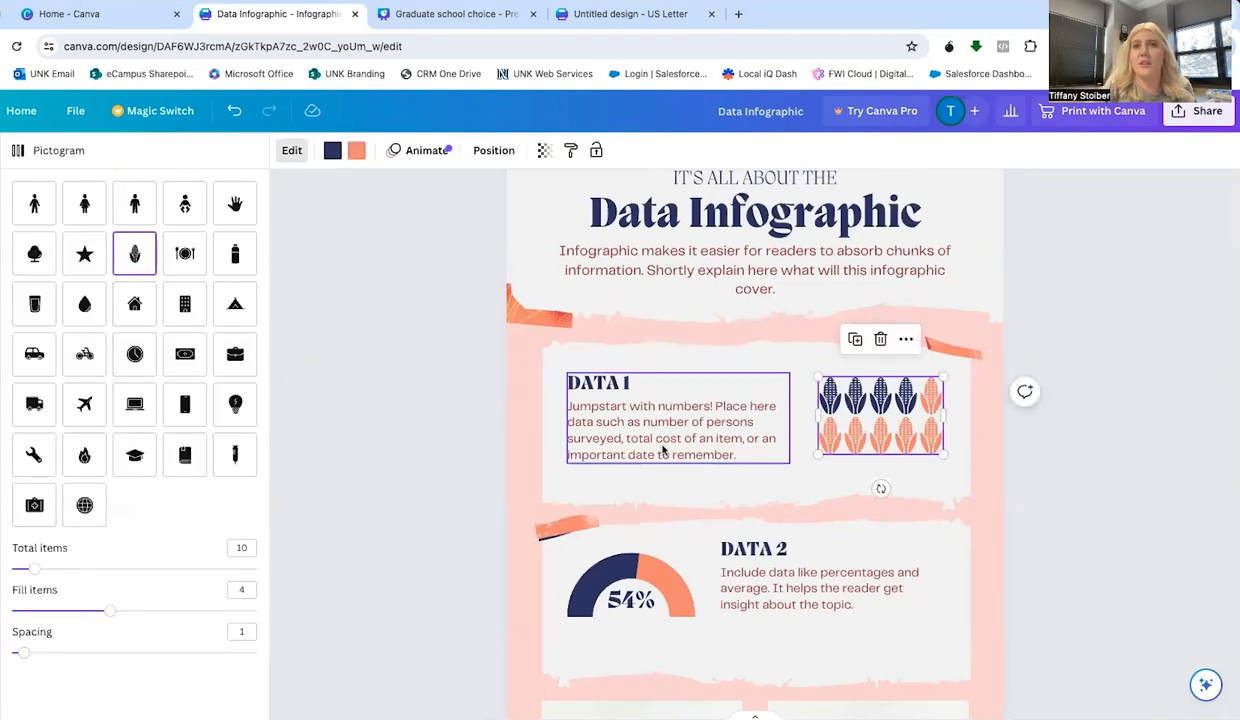
{"action": "left_click", "coordinate": [34, 204]}
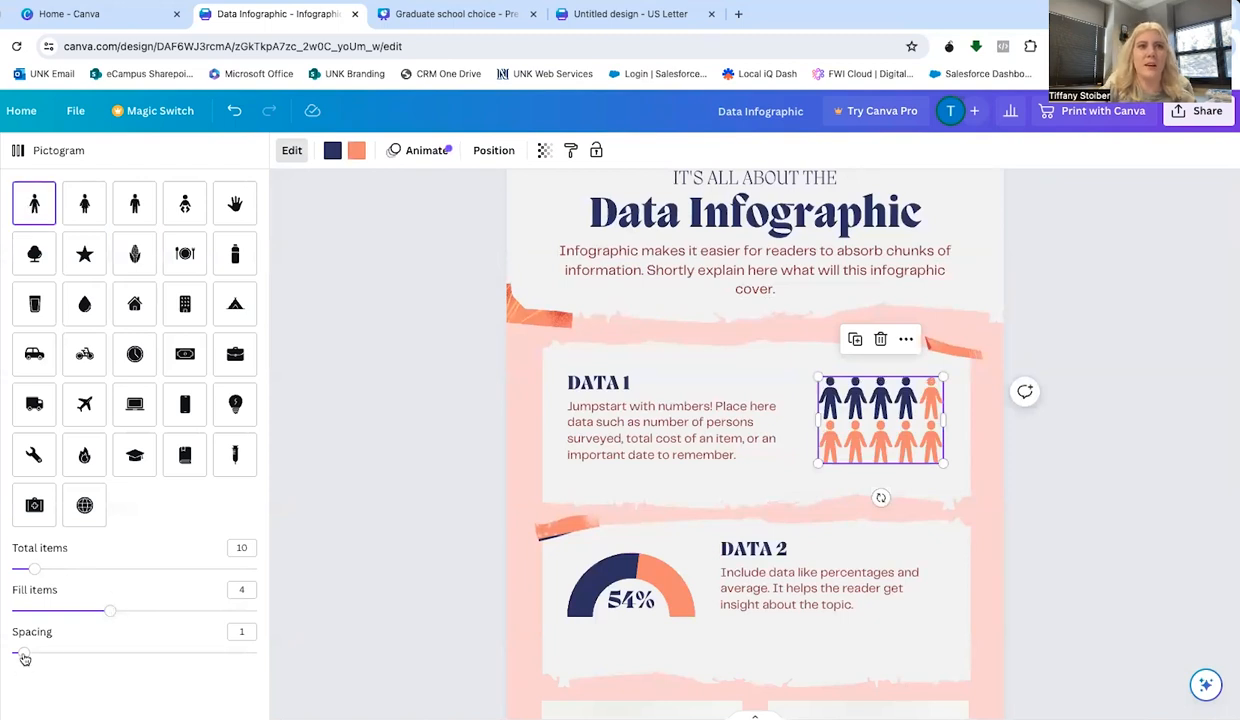
{"action": "left_click_drag", "start_coordinate": [110, 612], "coordinate": [134, 612]}
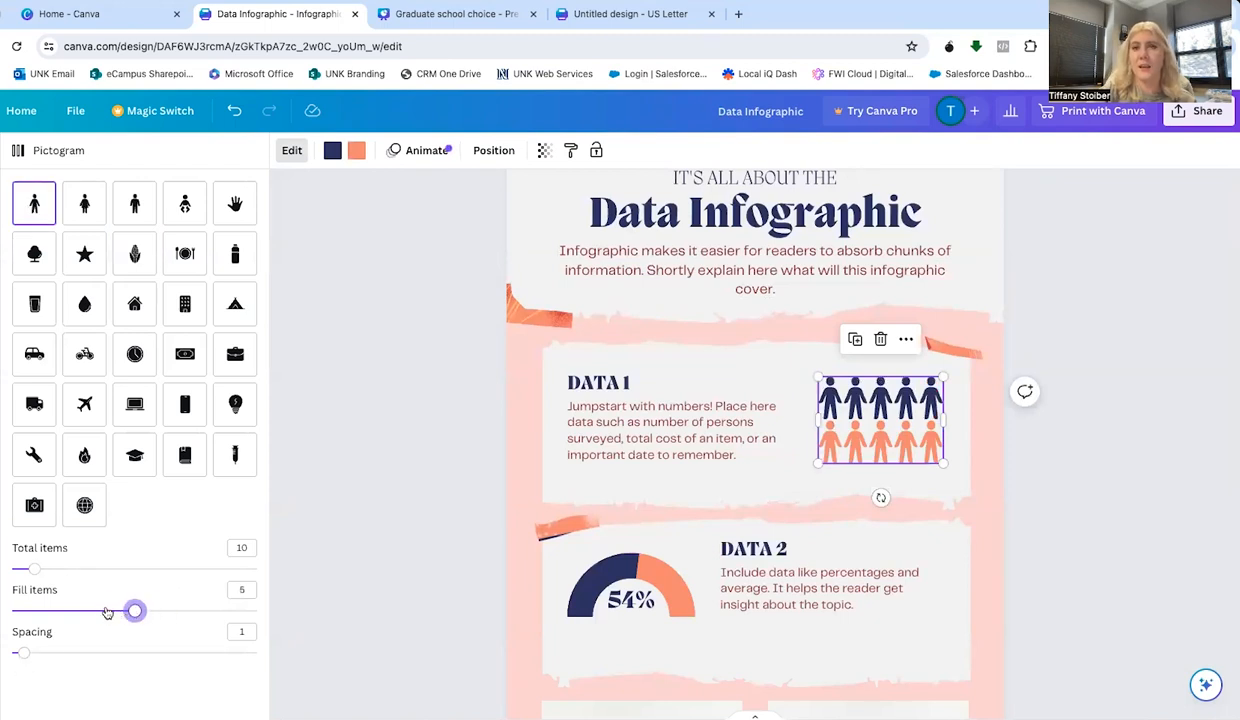
{"action": "left_click_drag", "start_coordinate": [108, 612], "coordinate": [158, 612]}
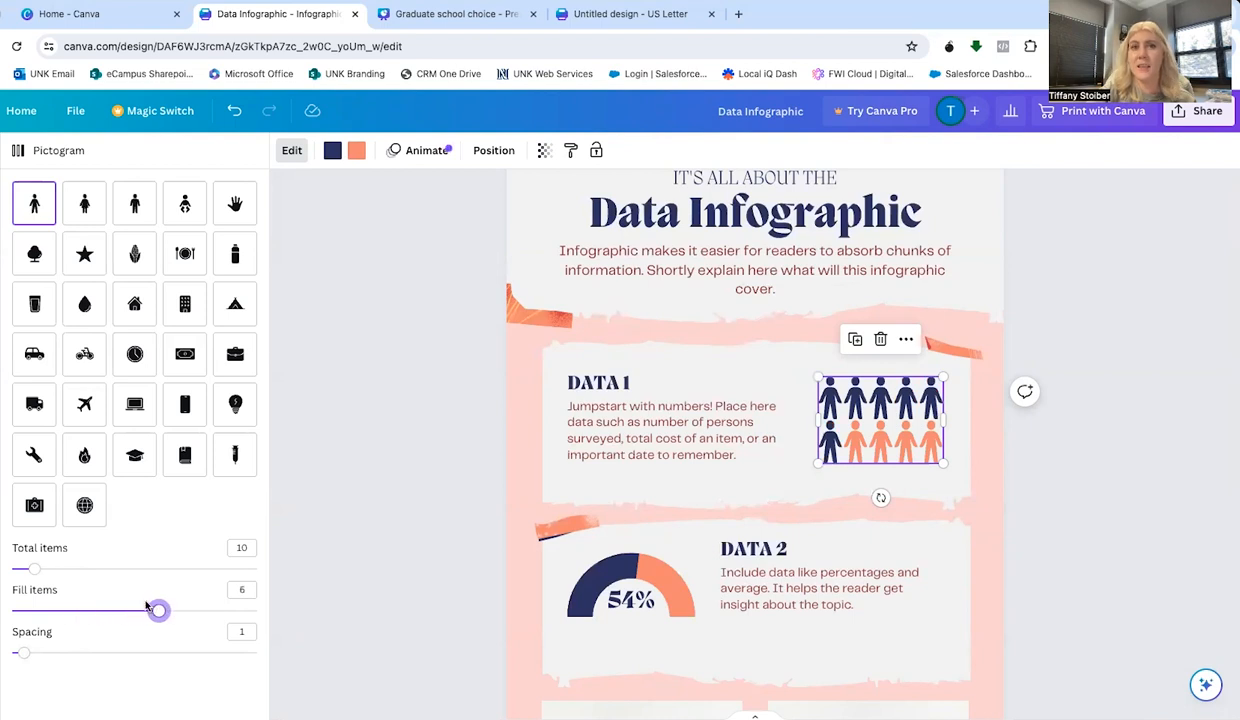
Set the DATA 2 progress ring from 54% to 50%
{"action": "left_click", "coordinate": [632, 596]}
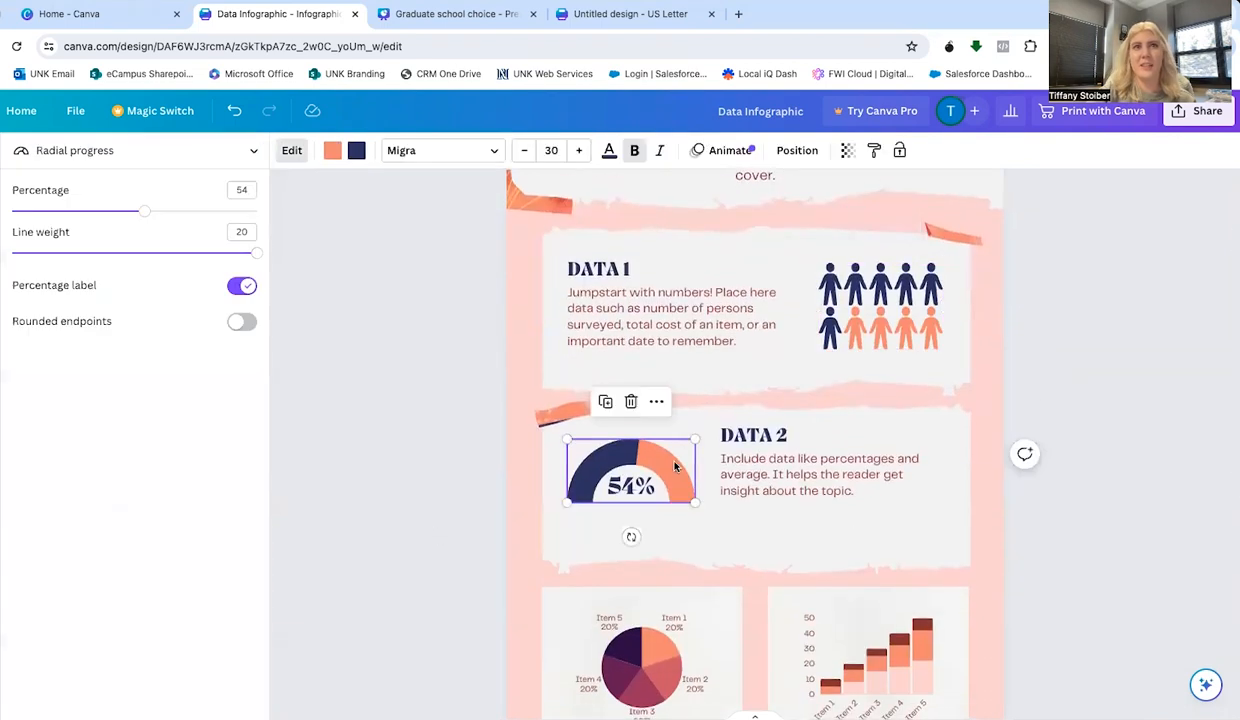
{"action": "left_click_drag", "start_coordinate": [144, 212], "coordinate": [48, 212]}
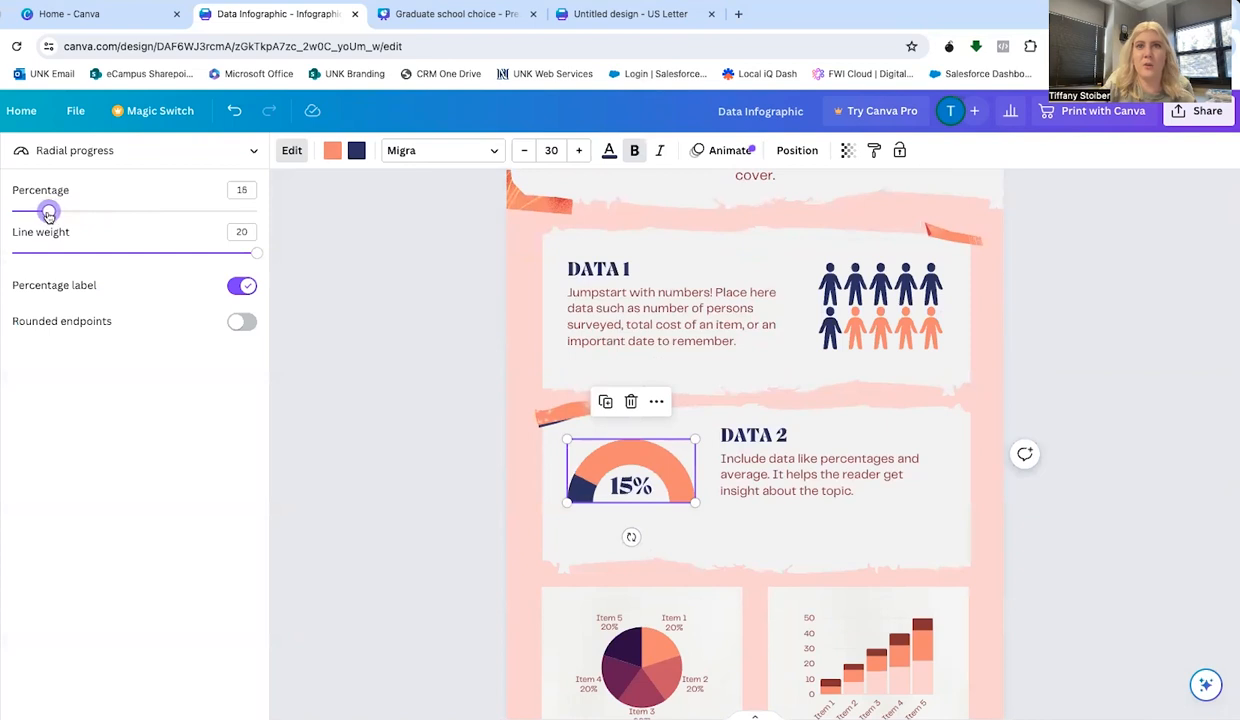
{"action": "left_click_drag", "start_coordinate": [48, 212], "coordinate": [136, 212]}
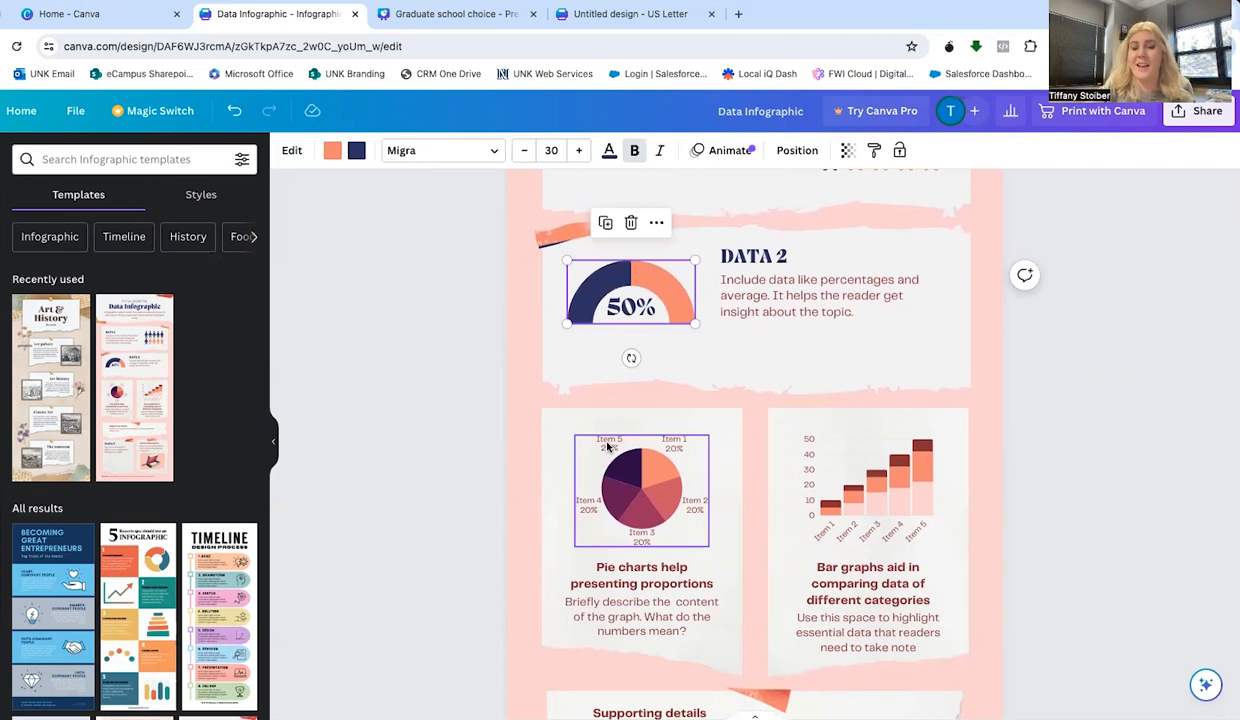
Select the pie chart, then view the stacked bar chart's data table
{"action": "left_click", "coordinate": [640, 490]}
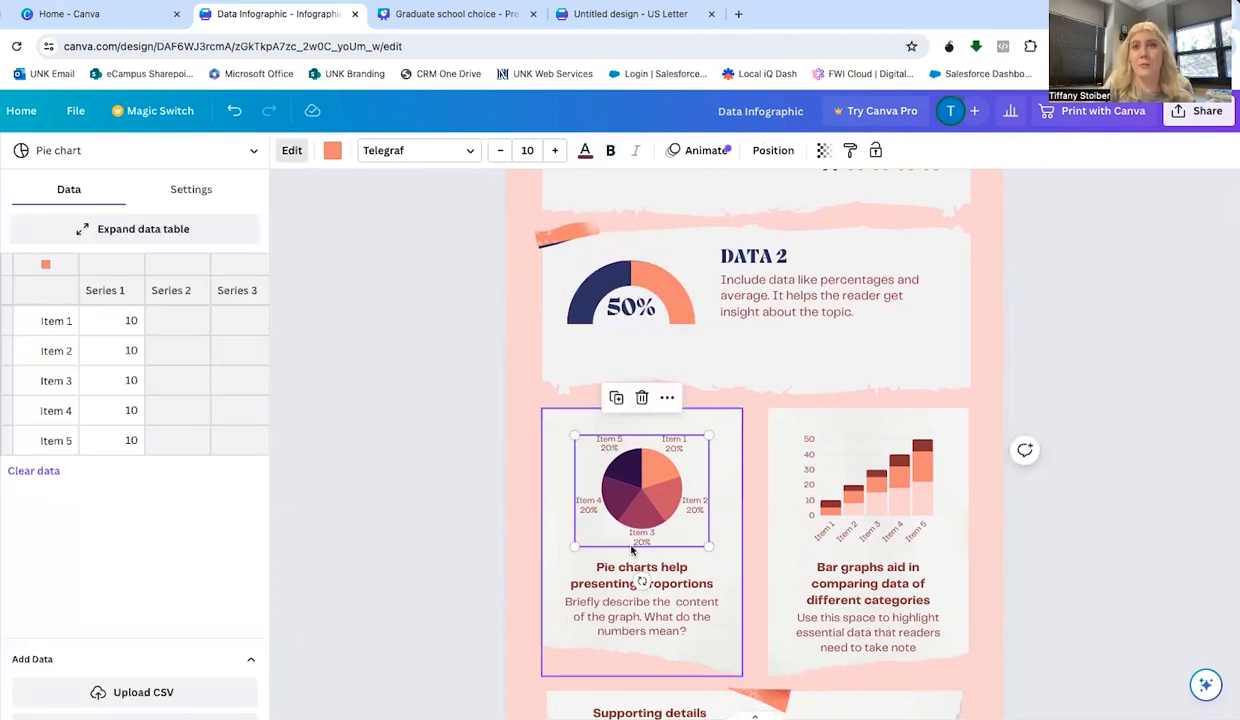
{"action": "left_click", "coordinate": [868, 490]}
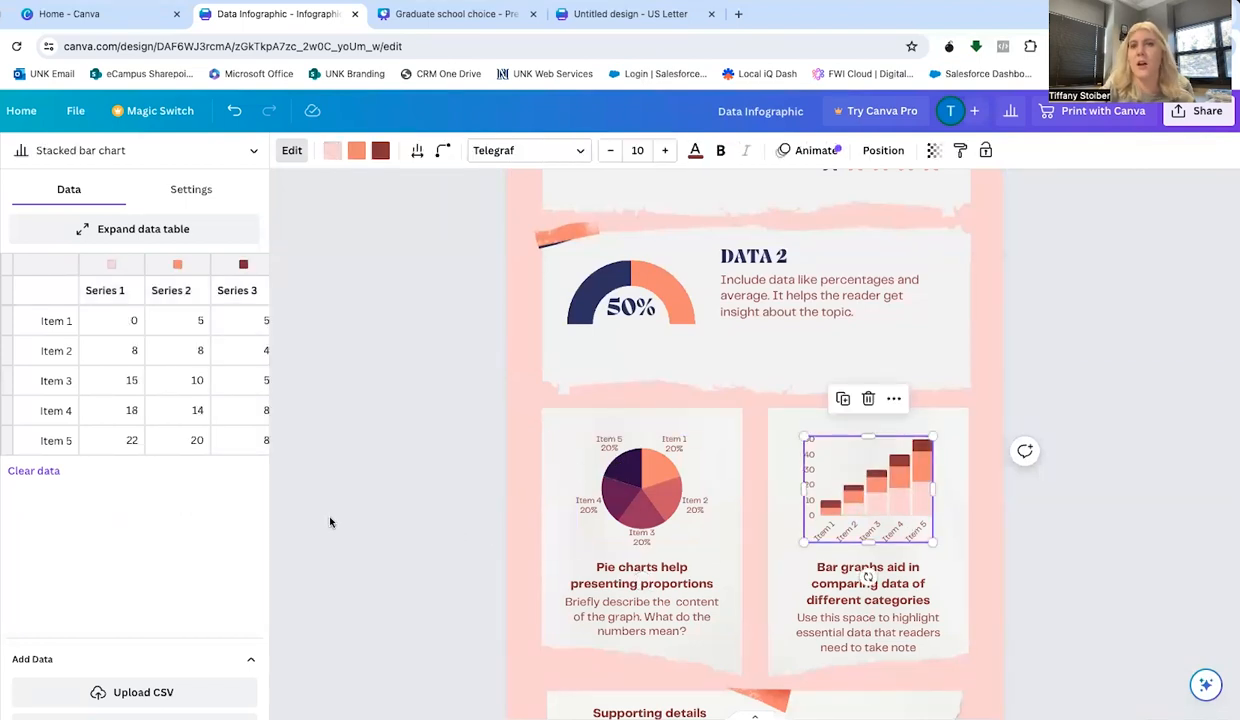
{"action": "mouse_move", "coordinate": [268, 472]}
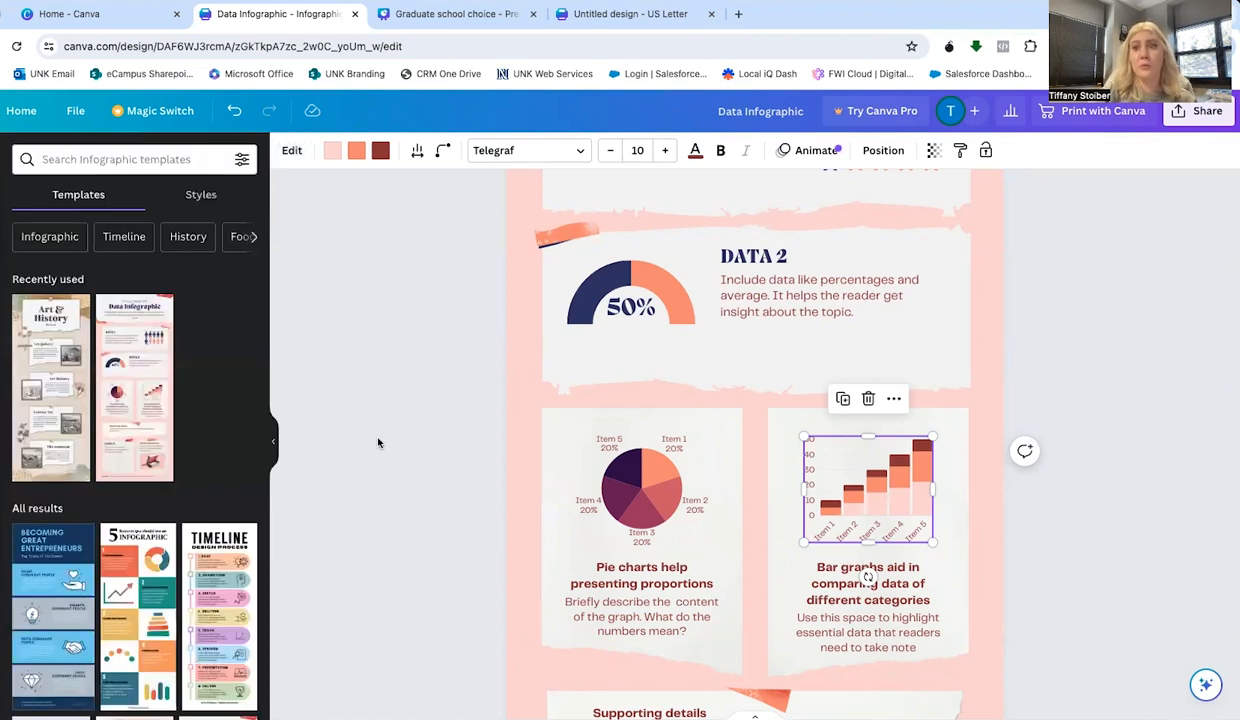
{"action": "scroll", "scroll_direction": "down", "scroll_amount": 3}
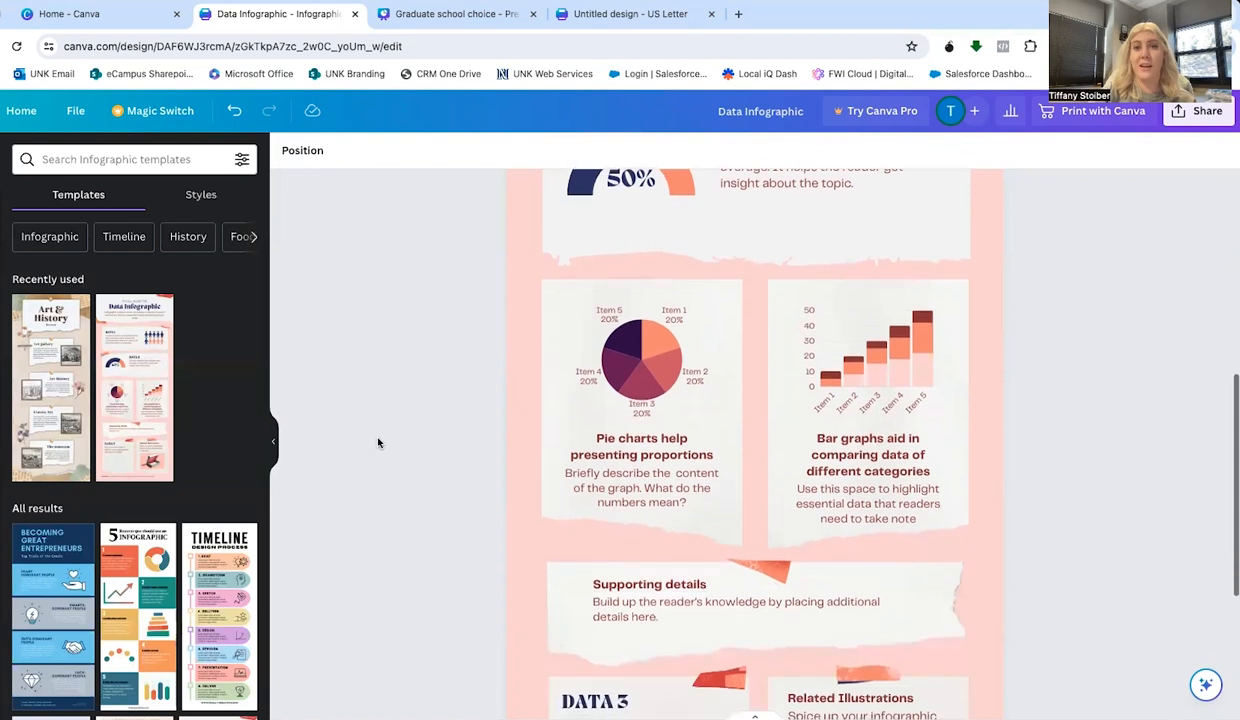
{"action": "scroll", "scroll_direction": "down", "scroll_amount": 3}
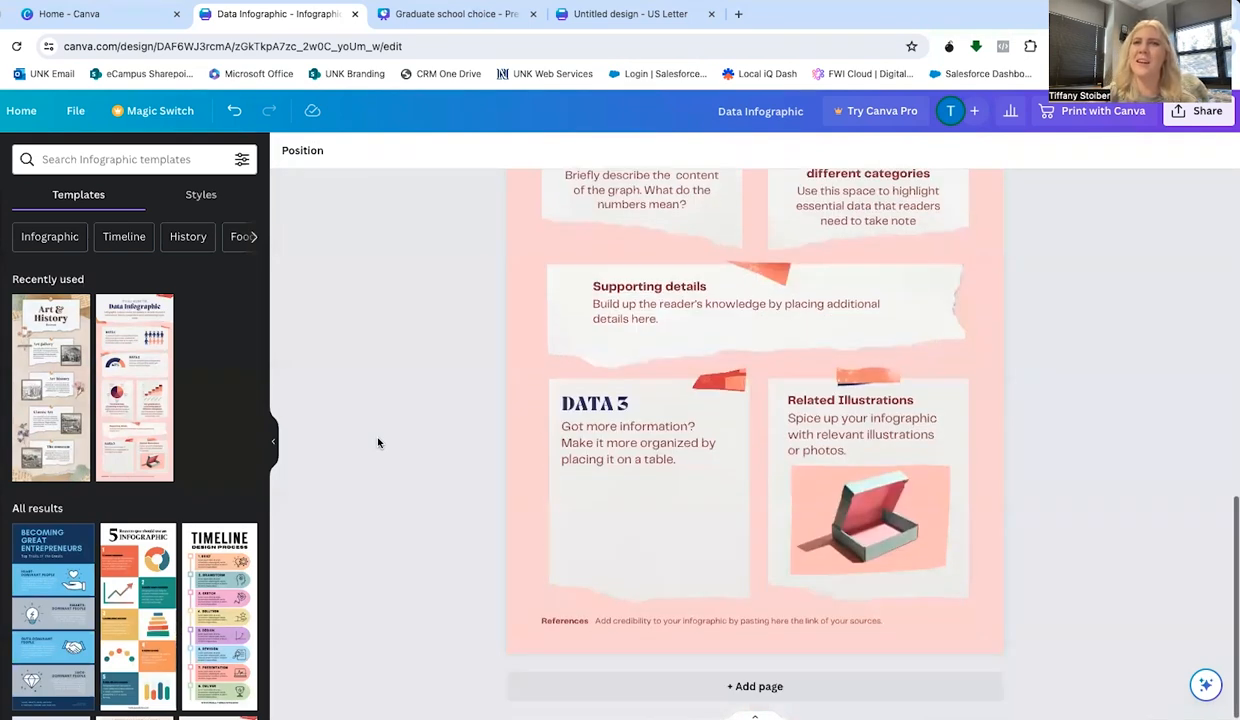
{"action": "left_click", "coordinate": [744, 620]}
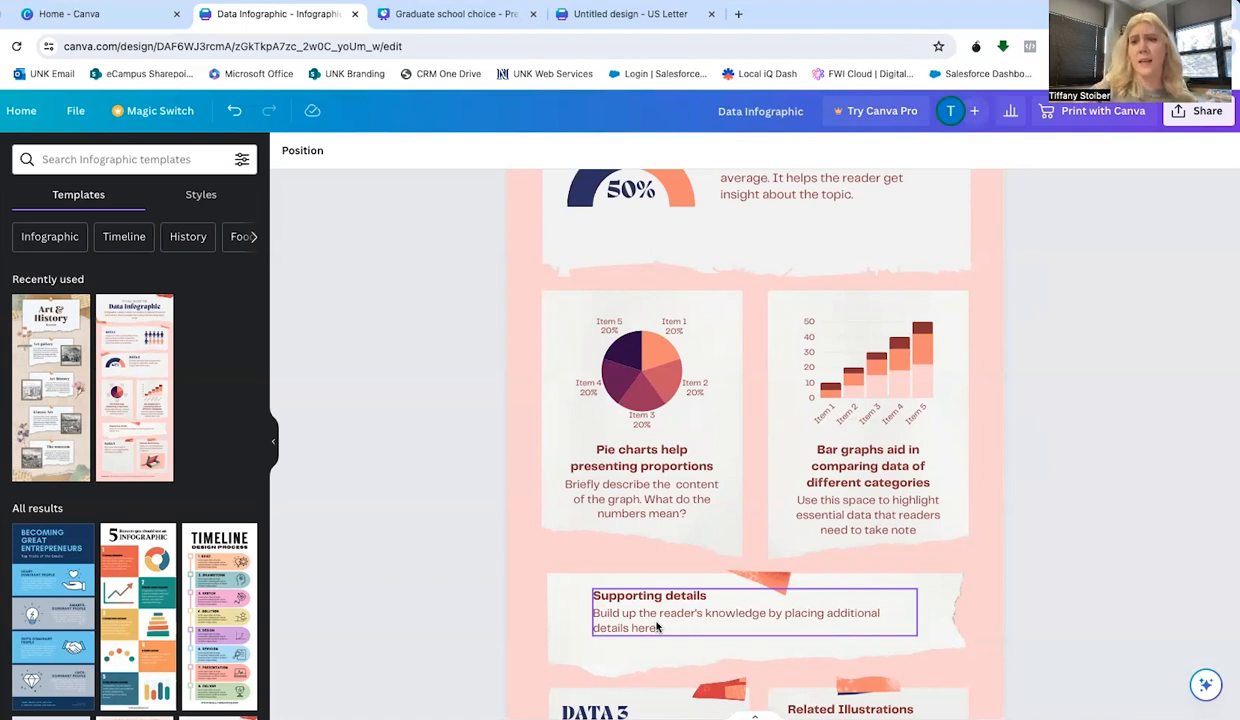
{"action": "mouse_move", "coordinate": [676, 596]}
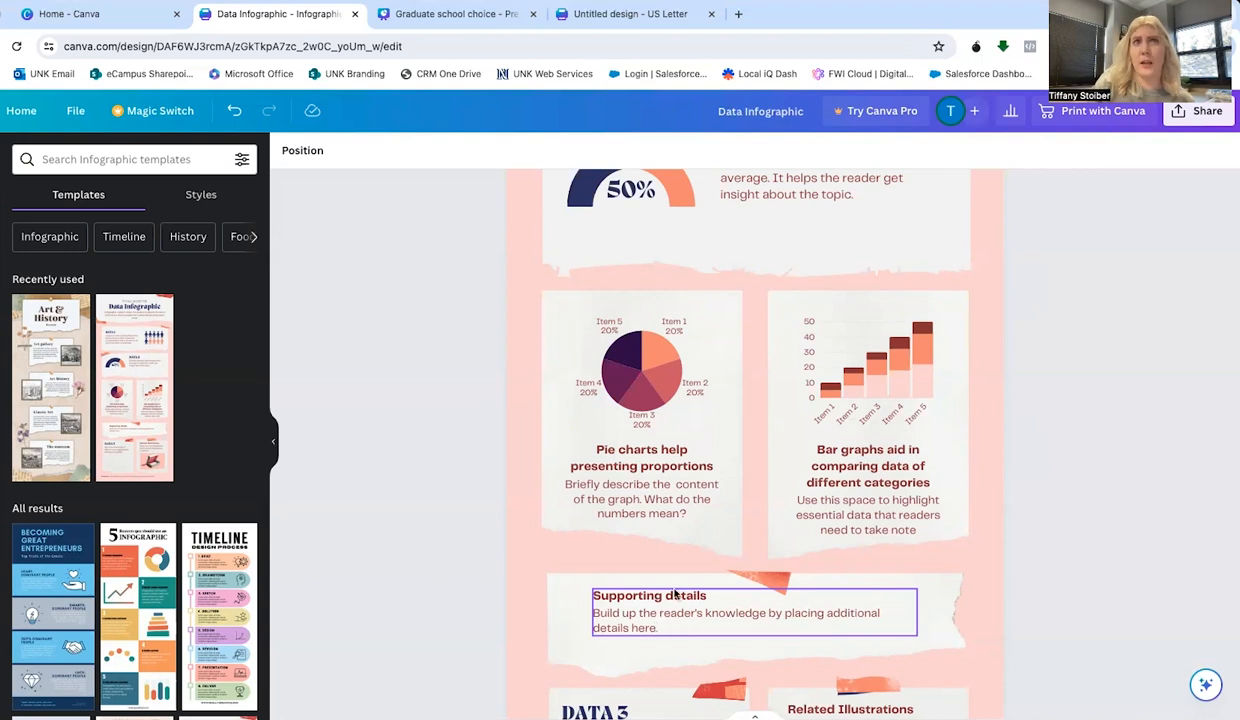
{"action": "left_click", "coordinate": [456, 14]}
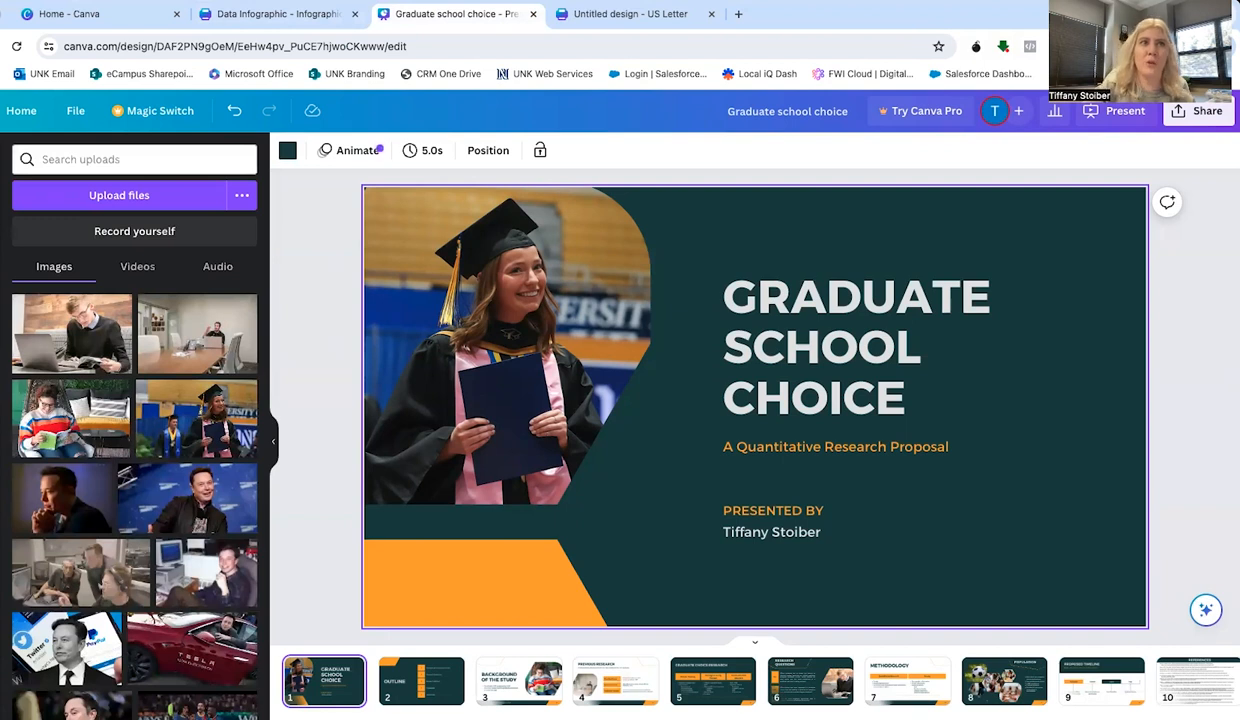
Search the side panel for 'soccer ball' photos and select the graduate photo on the title slide
{"action": "type", "text": "soccer ball"}
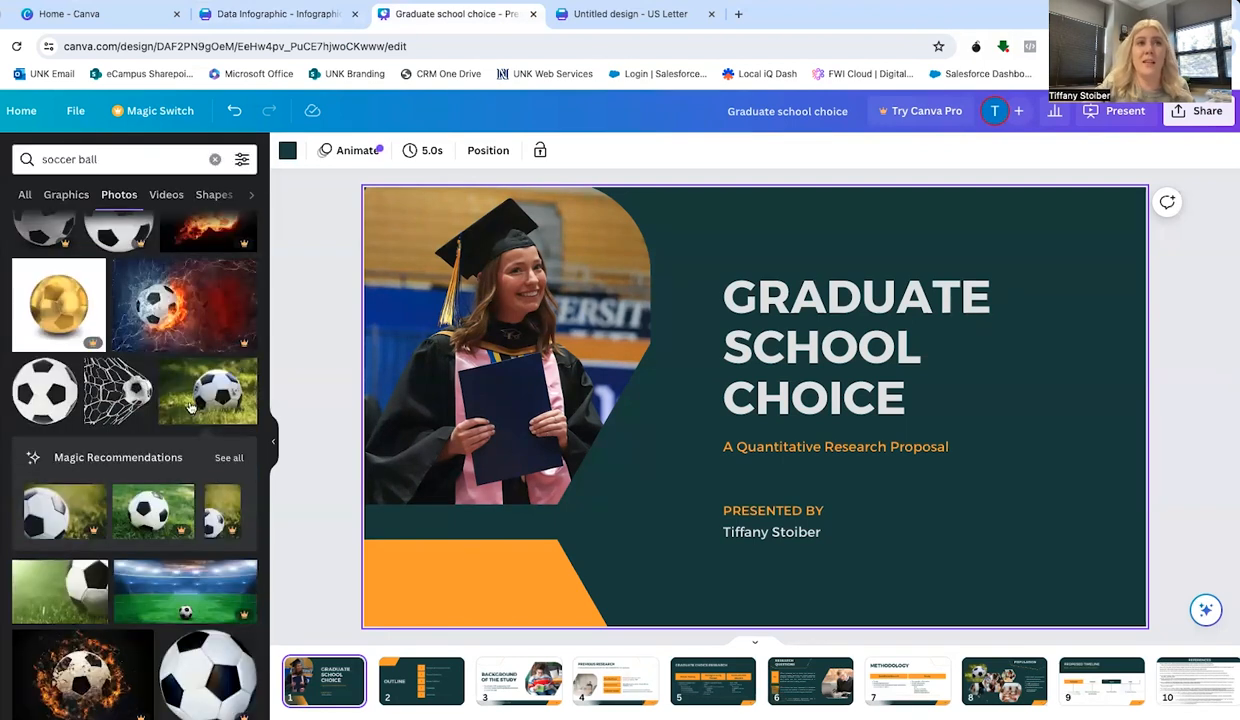
{"action": "left_click", "coordinate": [116, 160]}
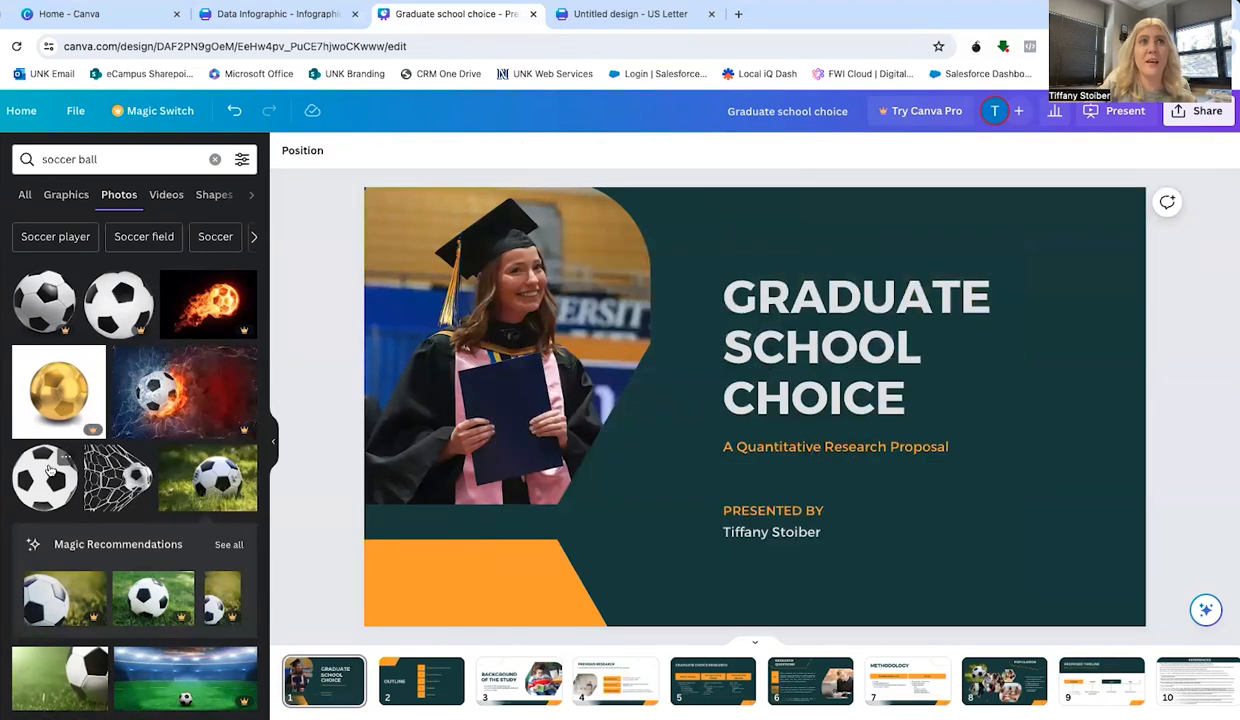
{"action": "left_click", "coordinate": [150, 396]}
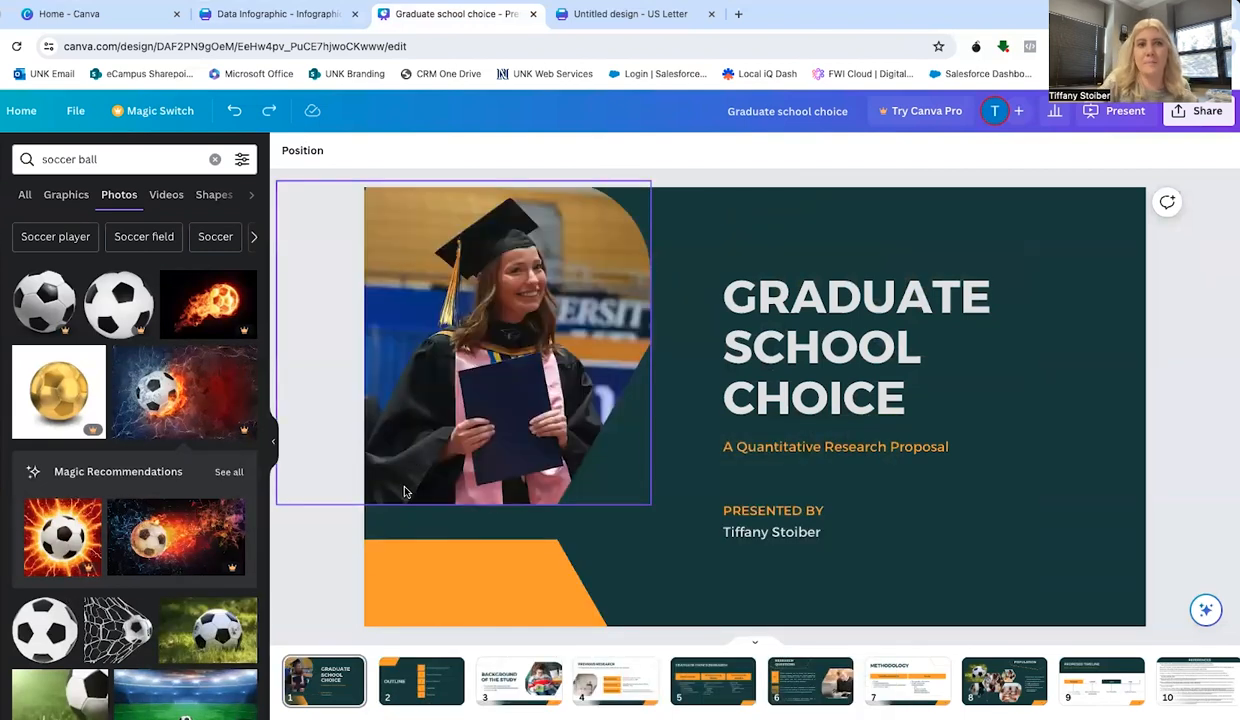
Page through slides 3, 5 and 3, ending on the Previous Research slide
{"action": "left_click", "coordinate": [518, 680]}
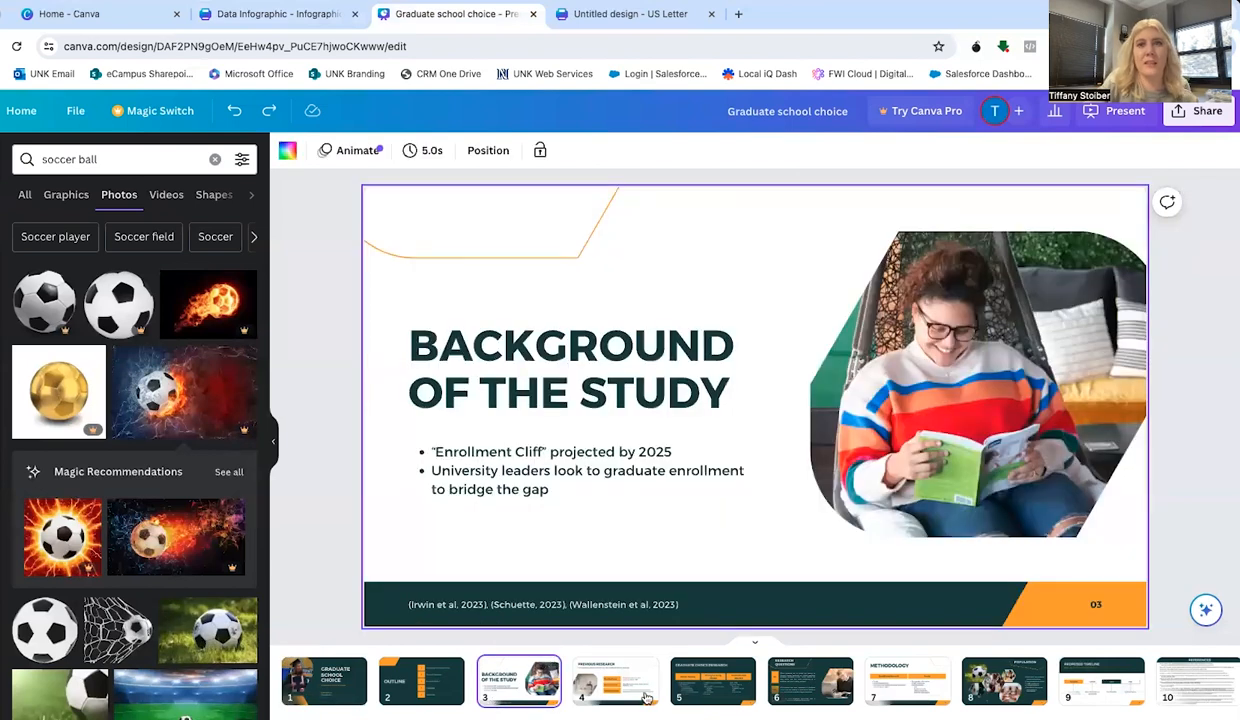
{"action": "left_click", "coordinate": [712, 680]}
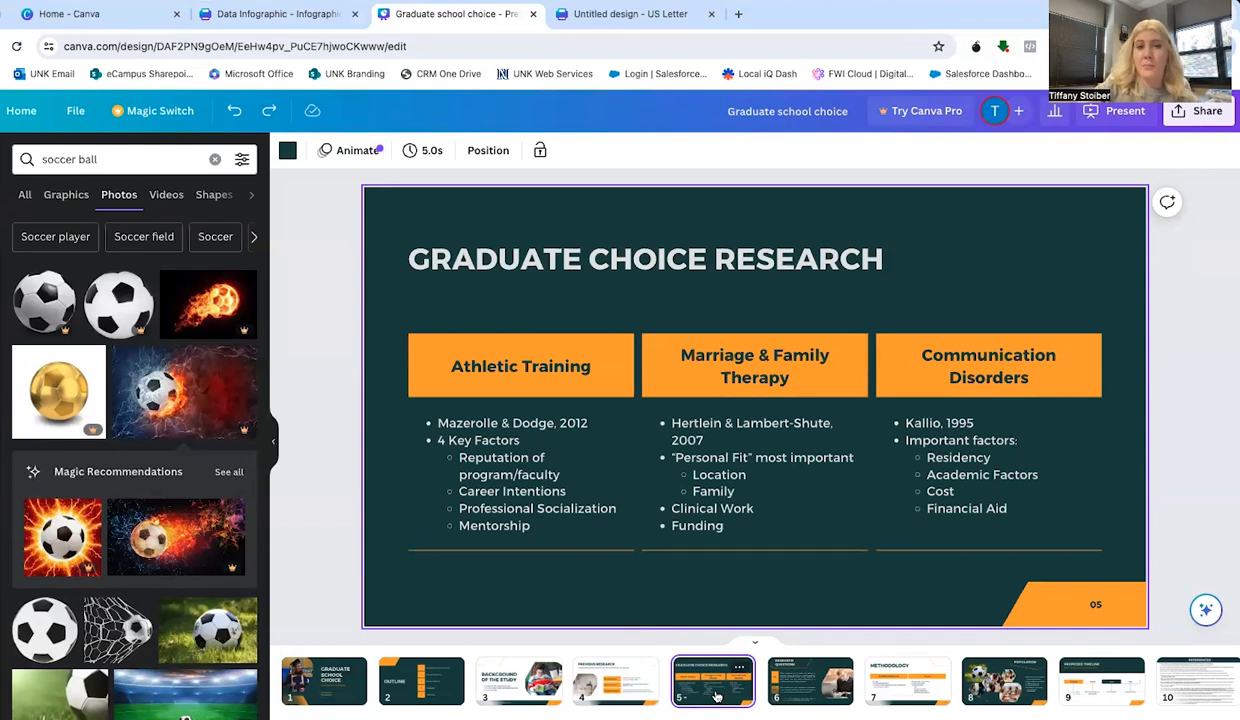
{"action": "left_click", "coordinate": [520, 680]}
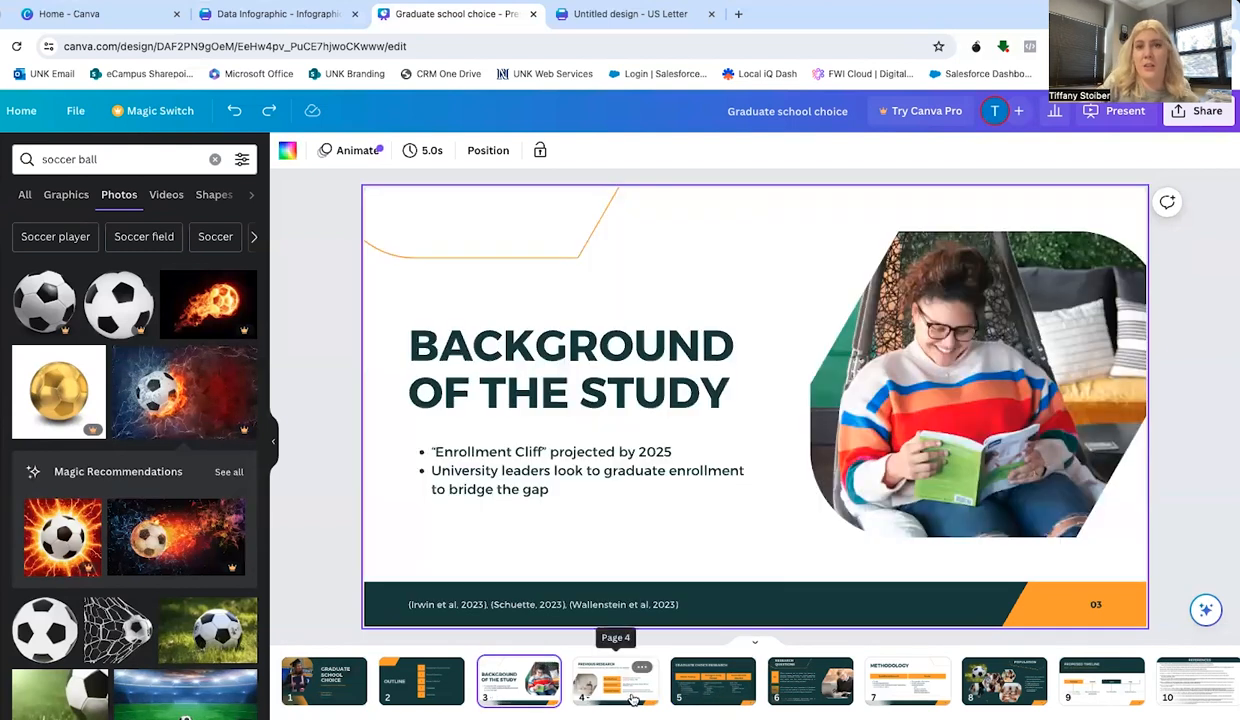
{"action": "left_click", "coordinate": [616, 680]}
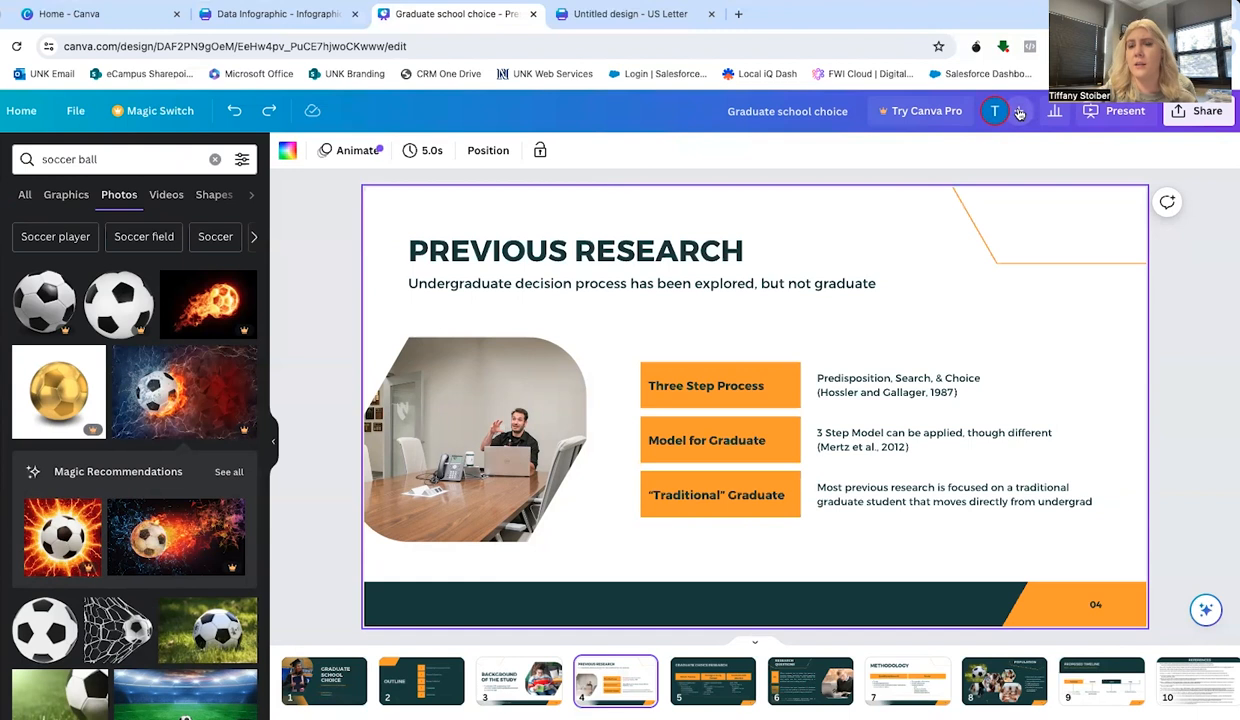
{"action": "left_click", "coordinate": [1018, 112]}
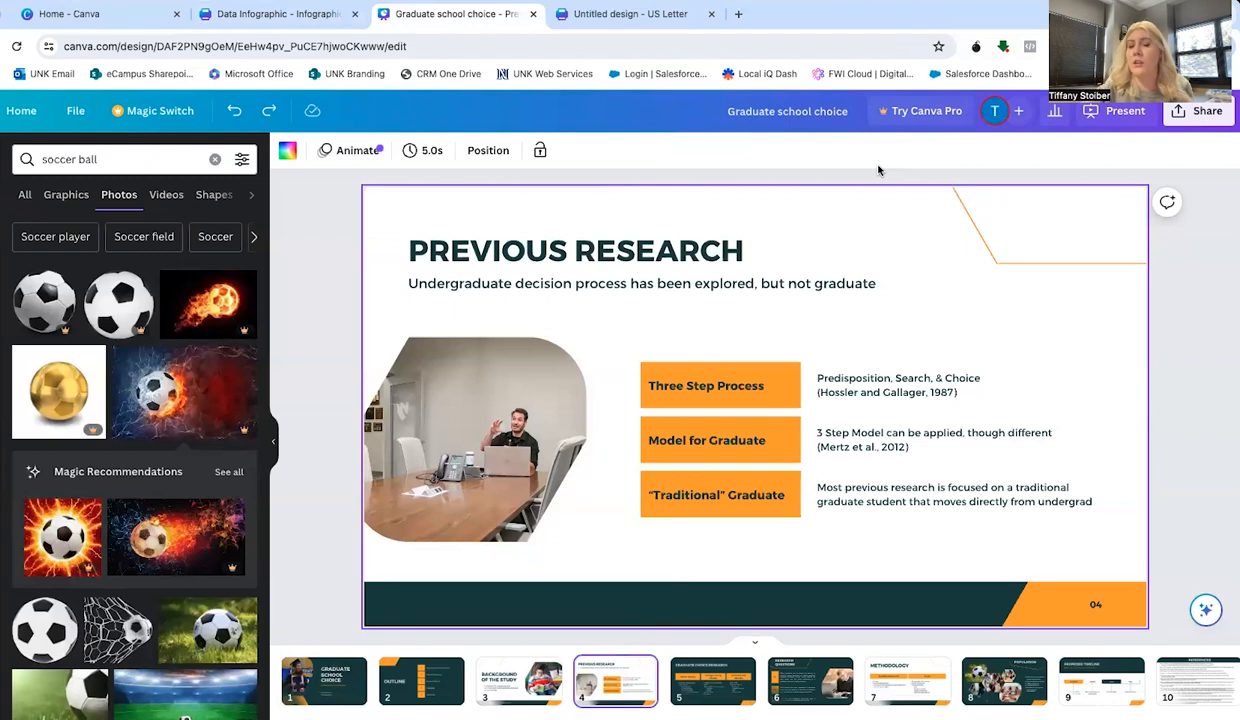
{"action": "mouse_move", "coordinate": [926, 168]}
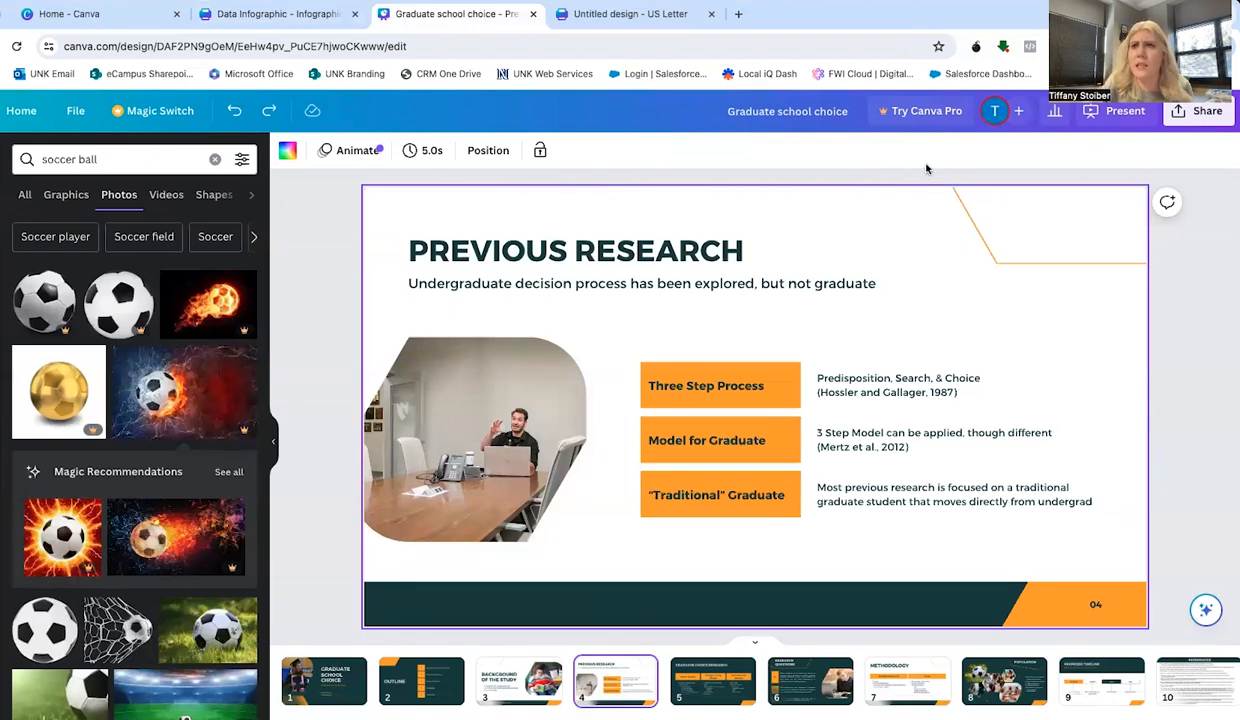
Bring up the Download settings from Share and scroll the file type list past PDF Standard
{"action": "left_click", "coordinate": [1206, 110]}
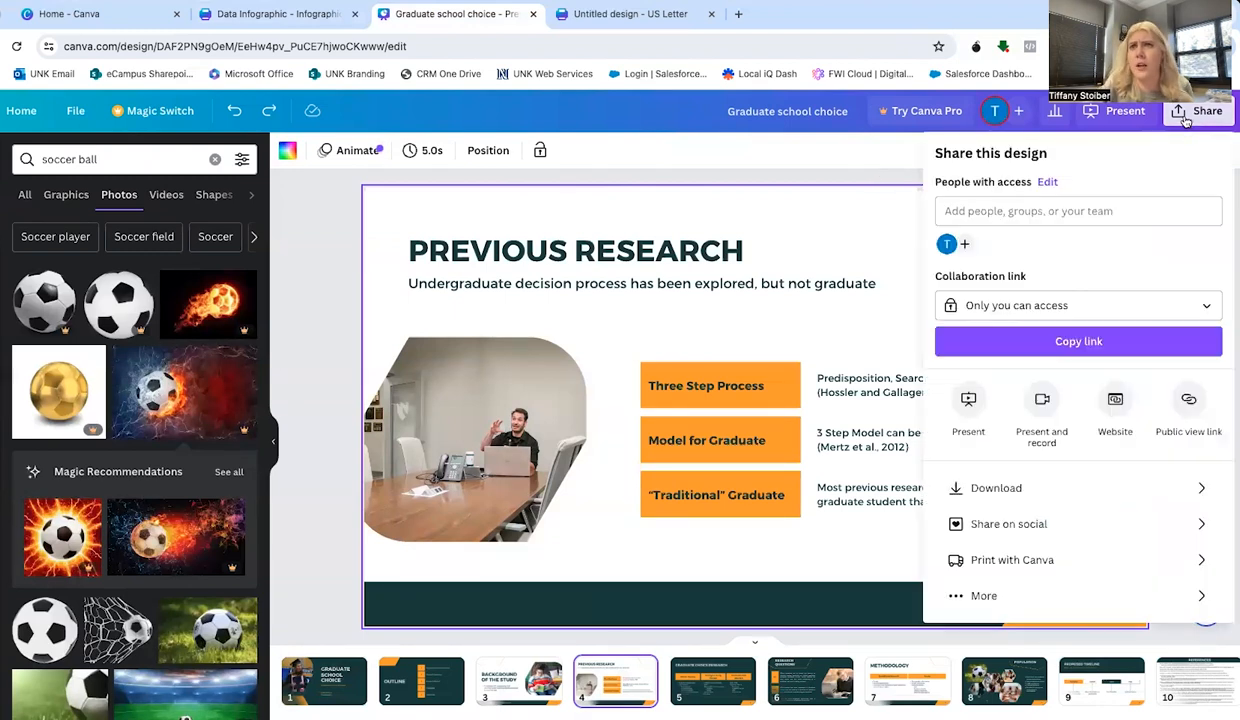
{"action": "left_click", "coordinate": [996, 488]}
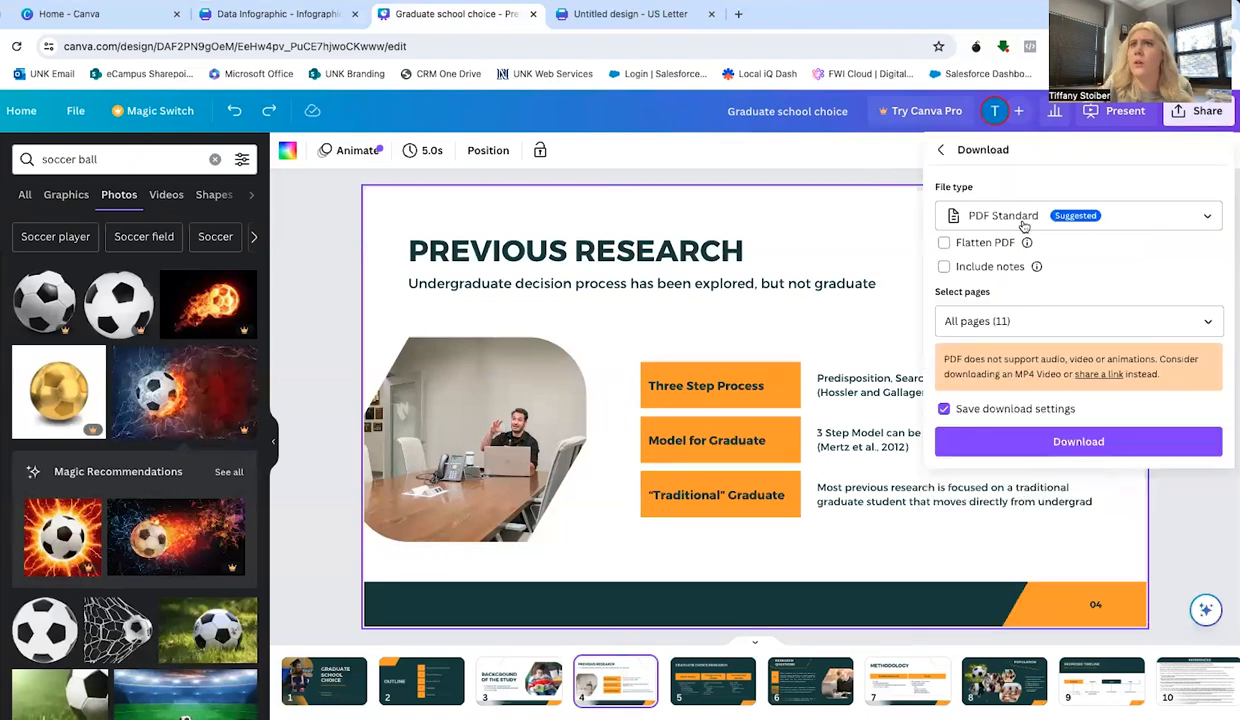
{"action": "left_click", "coordinate": [1078, 216]}
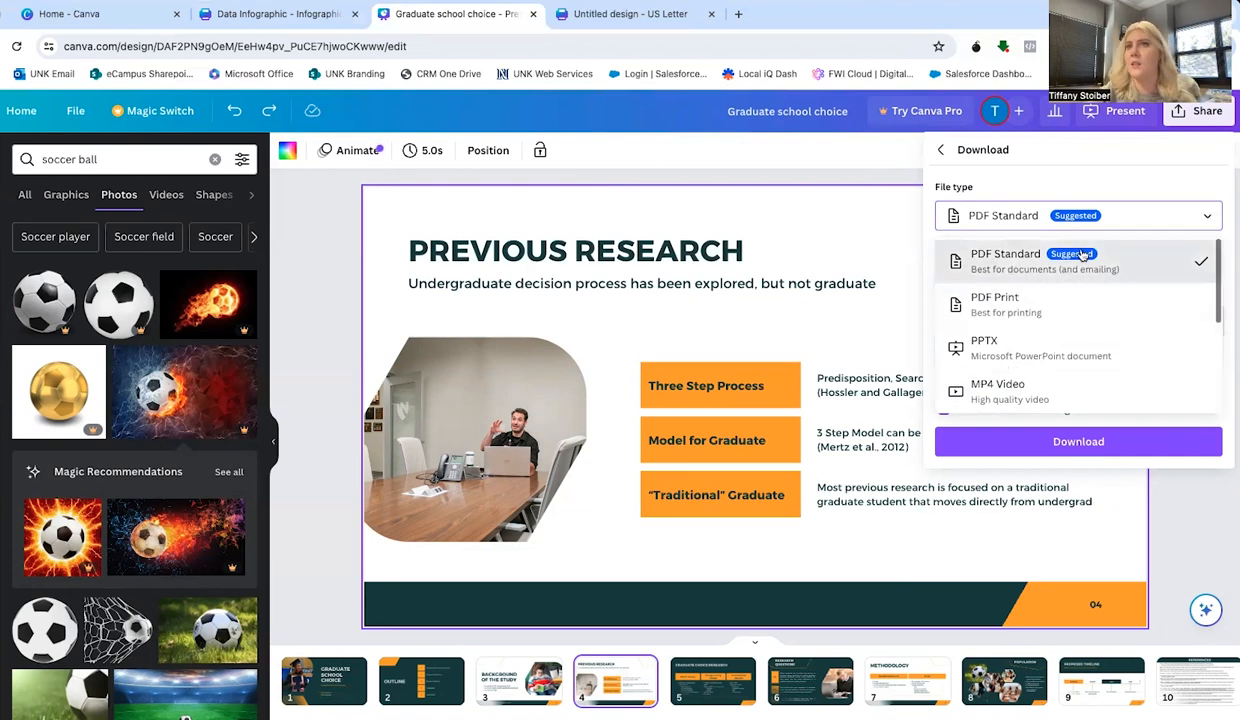
{"action": "scroll", "scroll_direction": "down", "scroll_amount": 3}
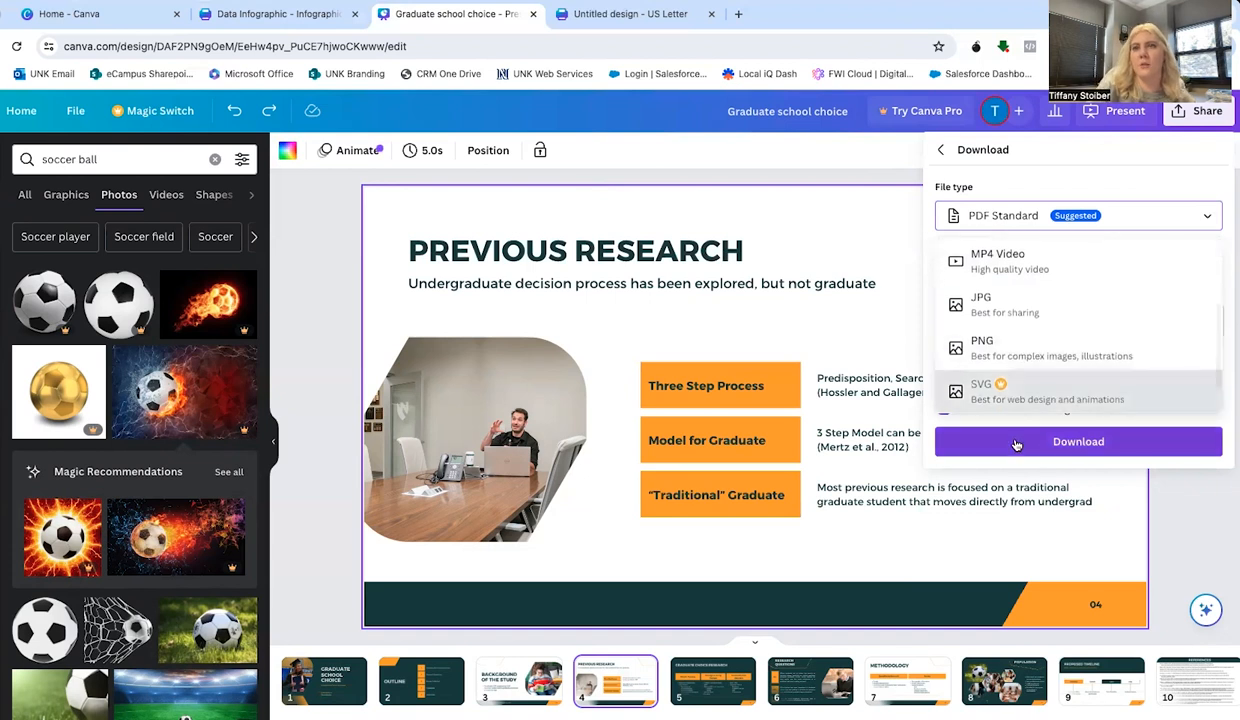